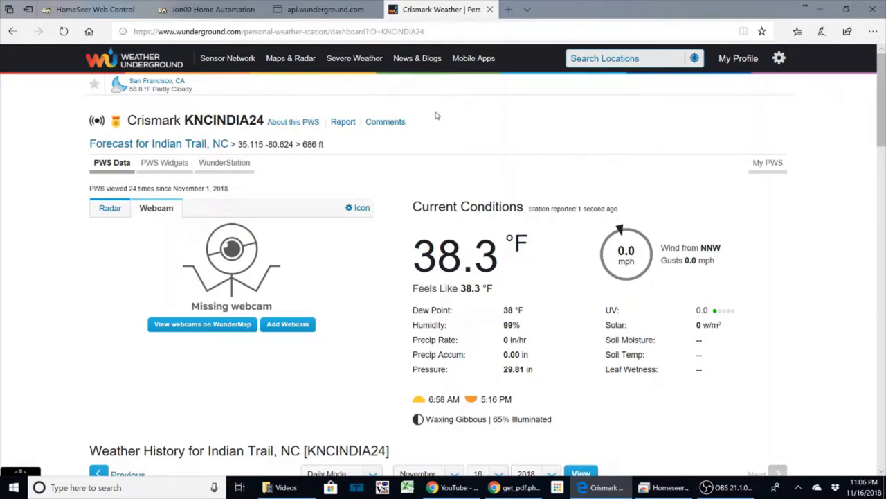
{"action": "mouse_move", "coordinate": [480, 128]}
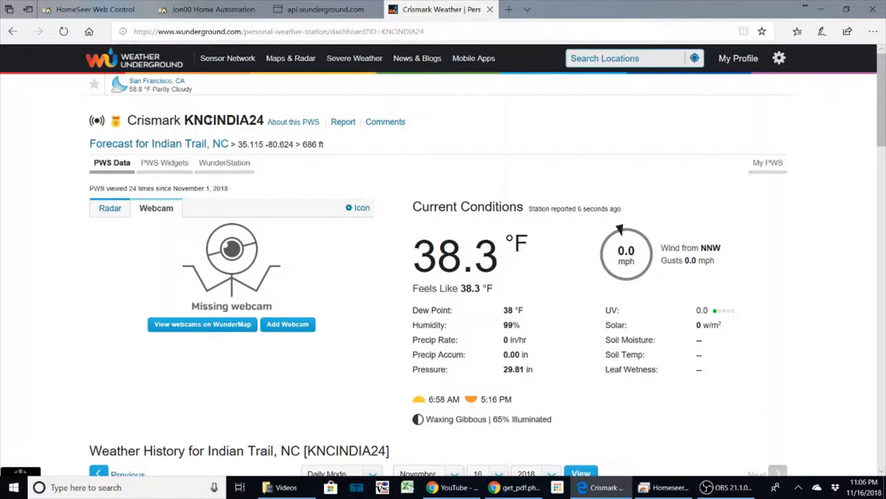
{"action": "mouse_move", "coordinate": [403, 203]}
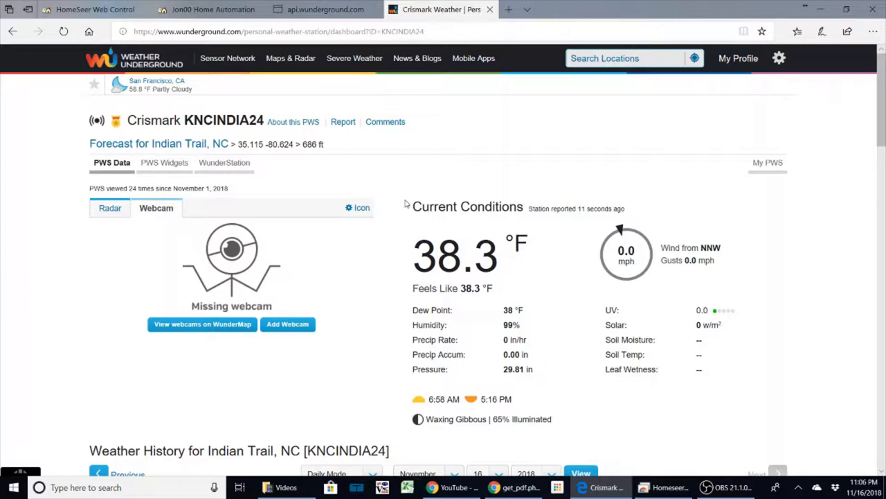
{"action": "mouse_move", "coordinate": [415, 155]}
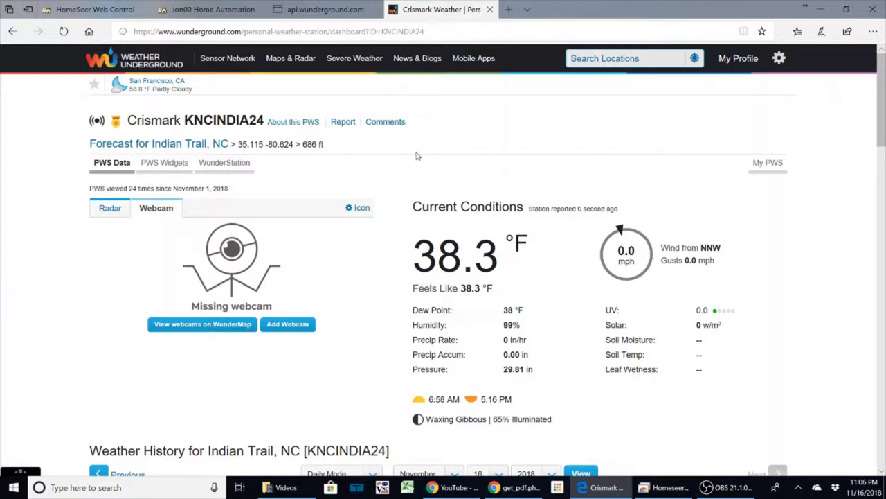
{"action": "mouse_move", "coordinate": [248, 132]}
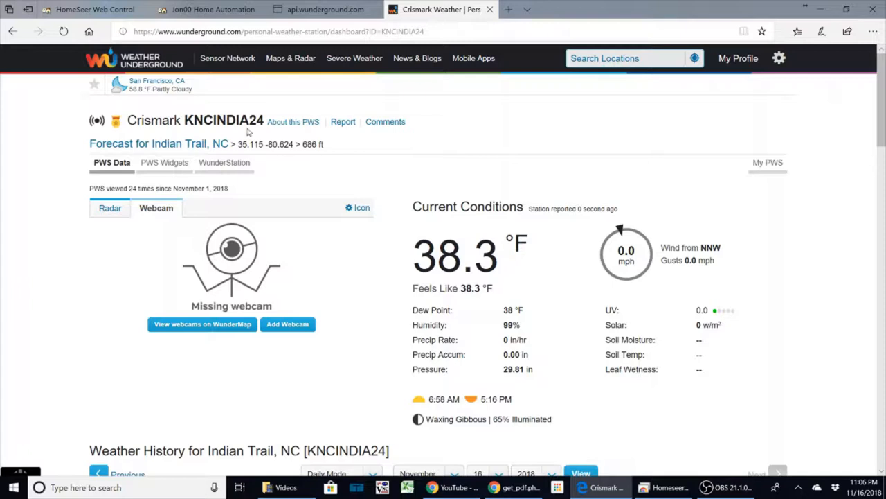
{"action": "mouse_move", "coordinate": [353, 147]}
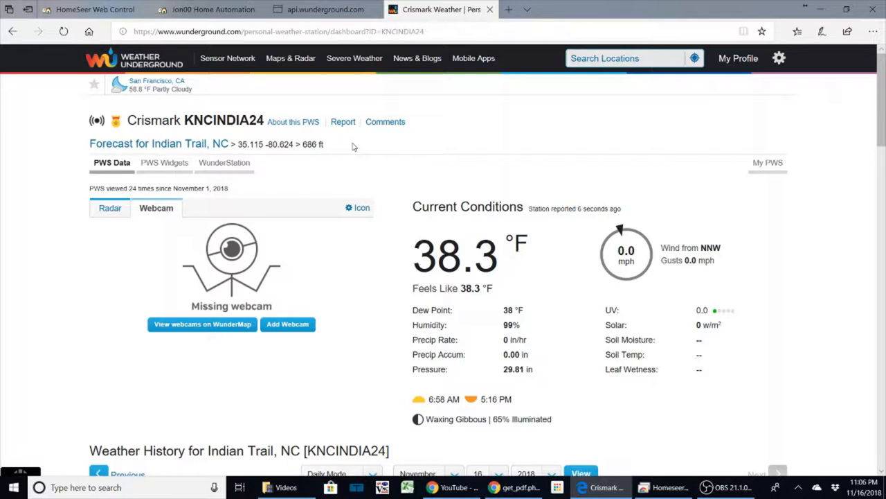
{"action": "mouse_move", "coordinate": [436, 252]}
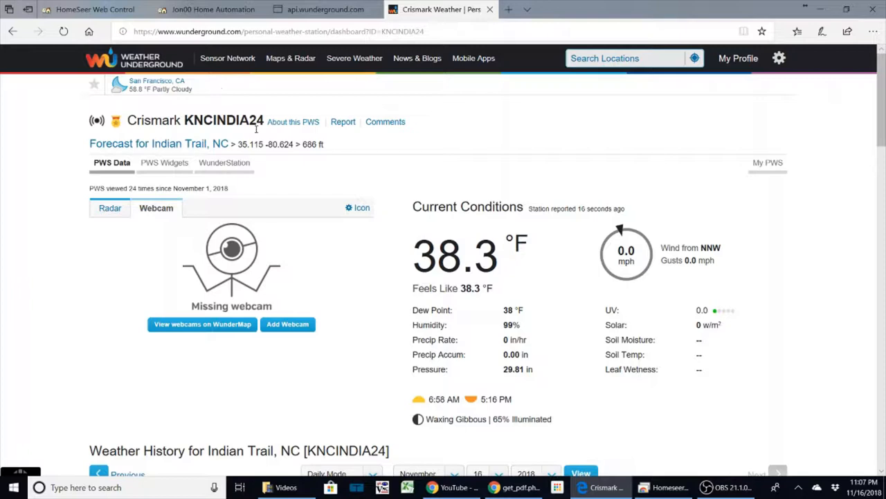
{"action": "mouse_move", "coordinate": [331, 146]}
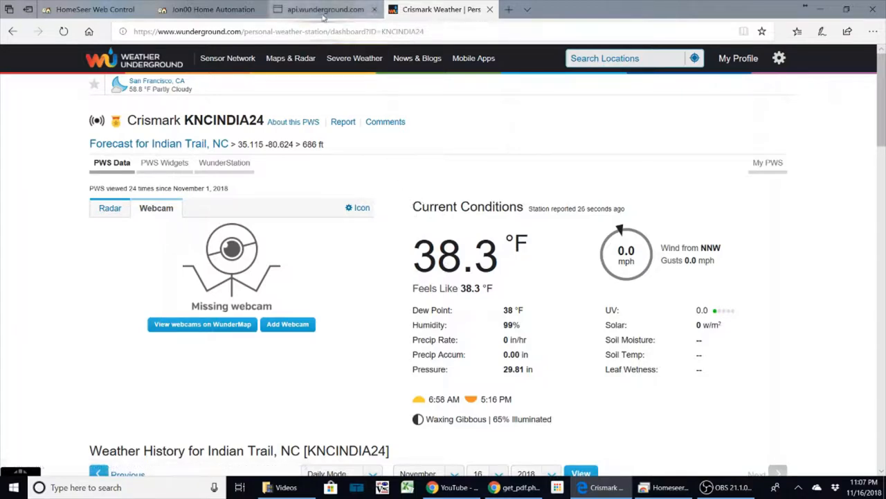
- Switch to the api.wunderground.com tab showing the KNCINDIA24 current-observation XML feed
{"action": "left_click", "coordinate": [326, 9]}
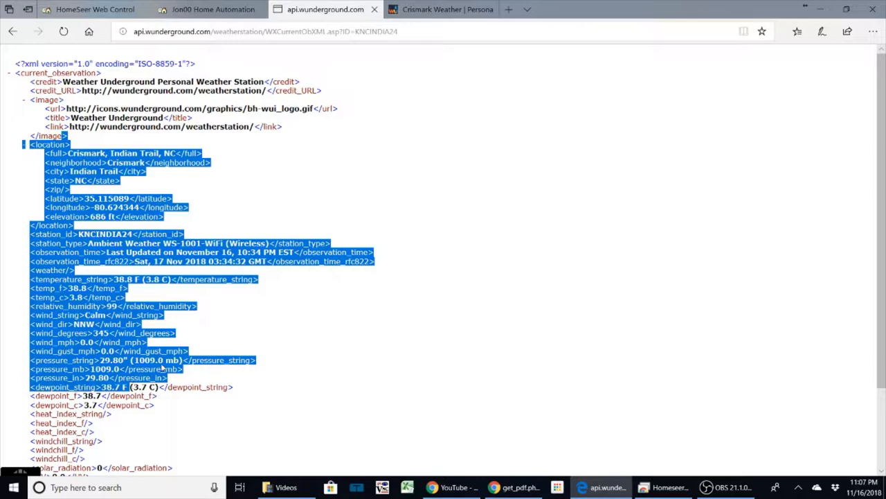
- Show the HomeSeer device list filtered to the six Jon00 DataScraper weather devices
{"action": "left_click", "coordinate": [200, 302]}
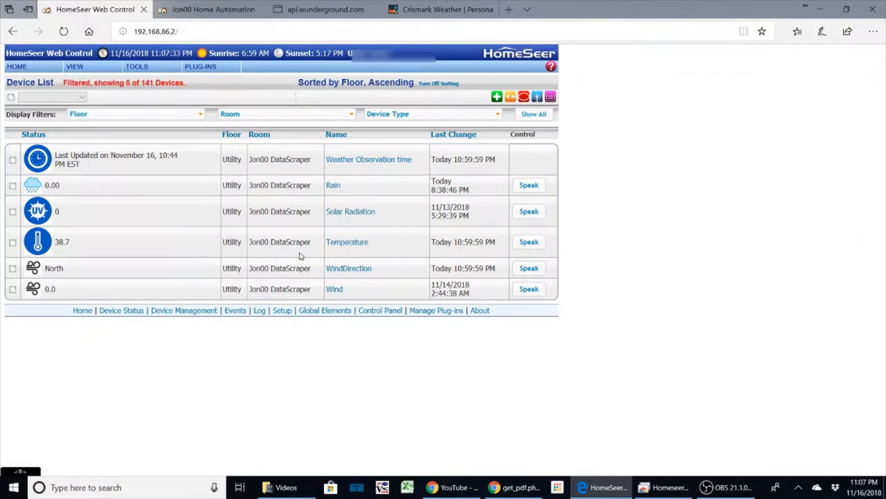
{"action": "mouse_move", "coordinate": [140, 169]}
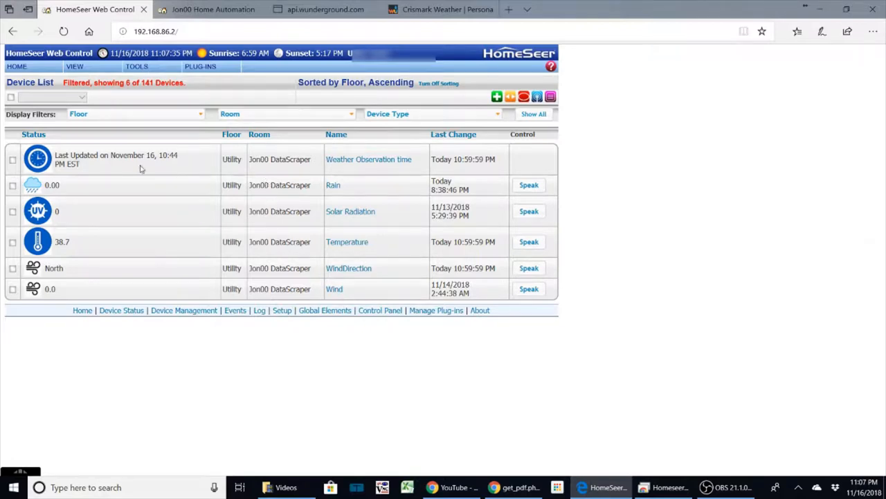
{"action": "mouse_move", "coordinate": [92, 277]}
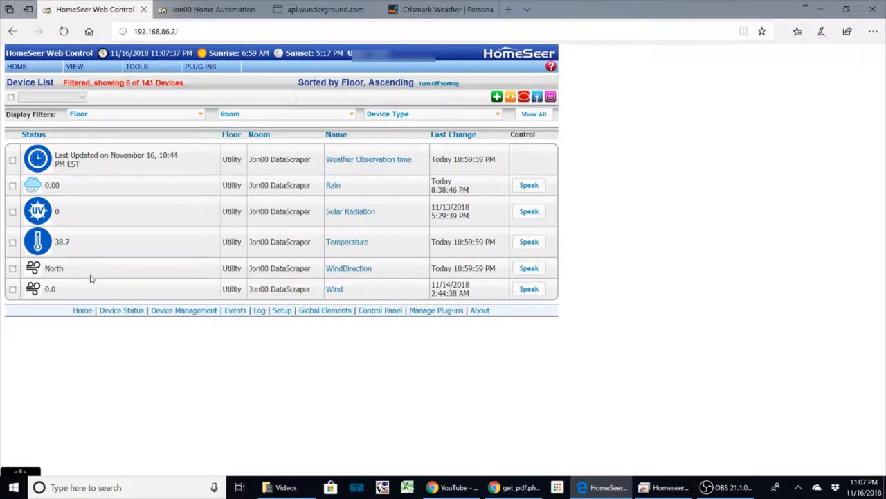
{"action": "mouse_move", "coordinate": [100, 272]}
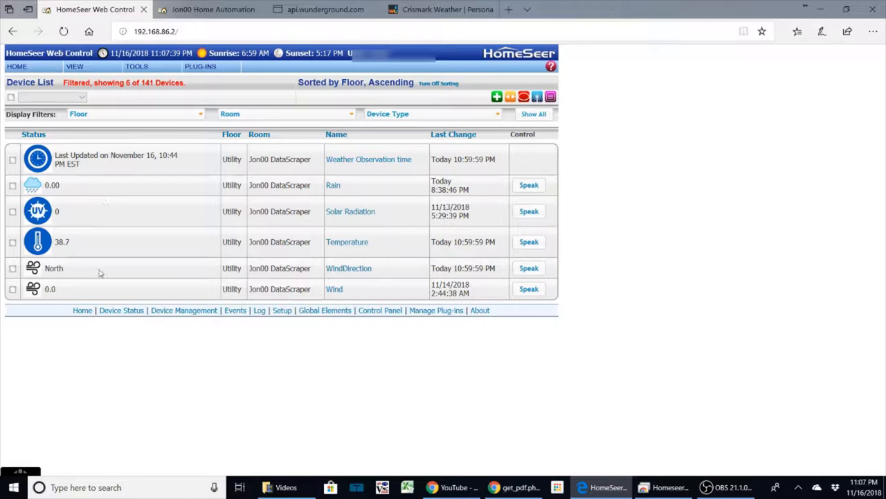
{"action": "mouse_move", "coordinate": [104, 240]}
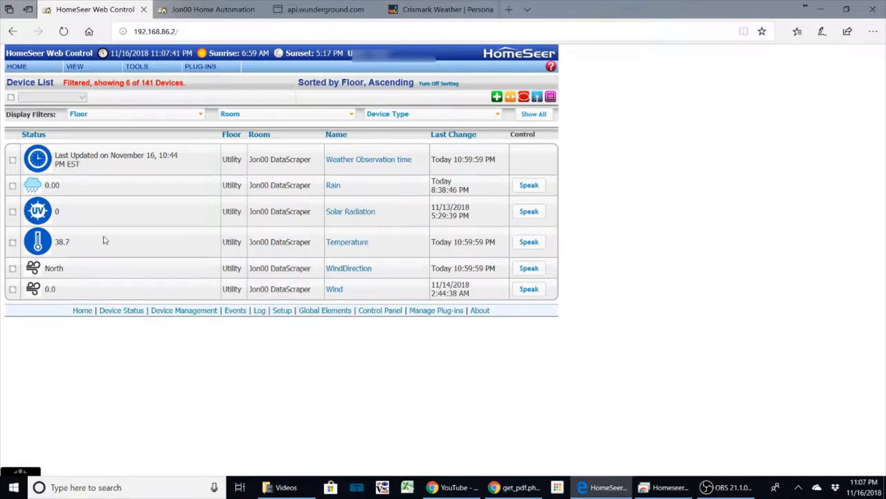
{"action": "mouse_move", "coordinate": [100, 222]}
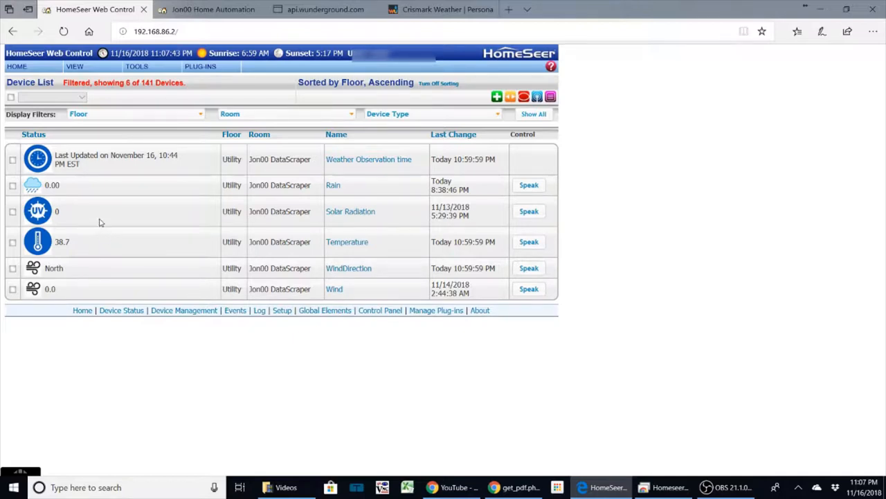
{"action": "mouse_move", "coordinate": [77, 192]}
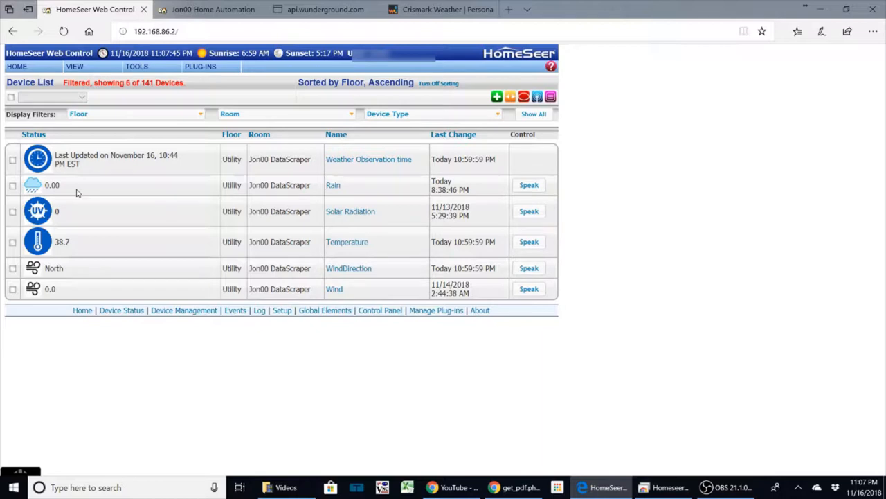
{"action": "mouse_move", "coordinate": [79, 253]}
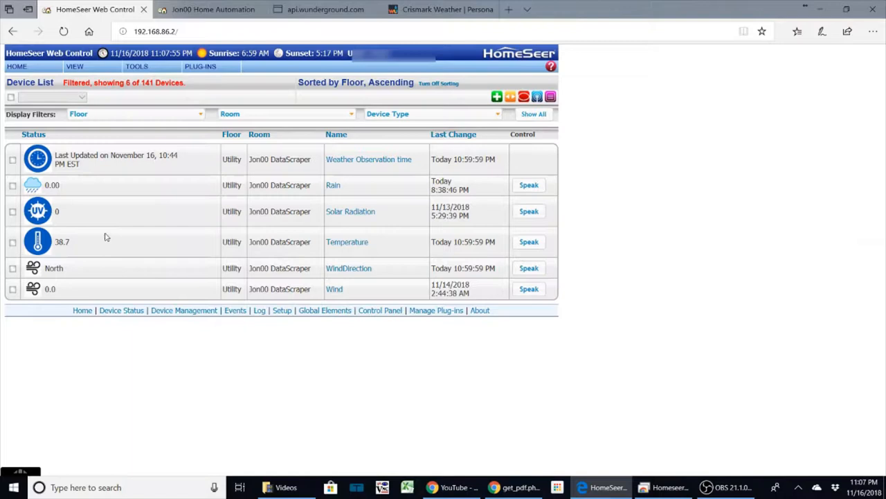
{"action": "mouse_move", "coordinate": [107, 197]}
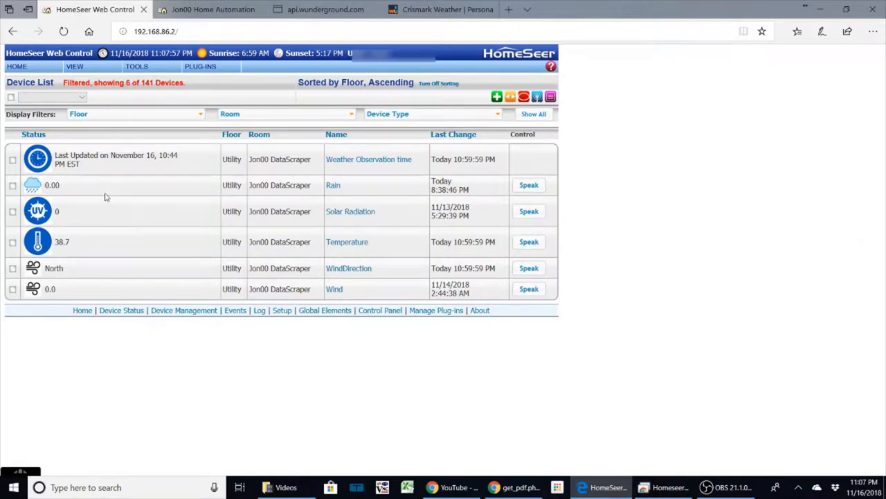
{"action": "mouse_move", "coordinate": [263, 393]}
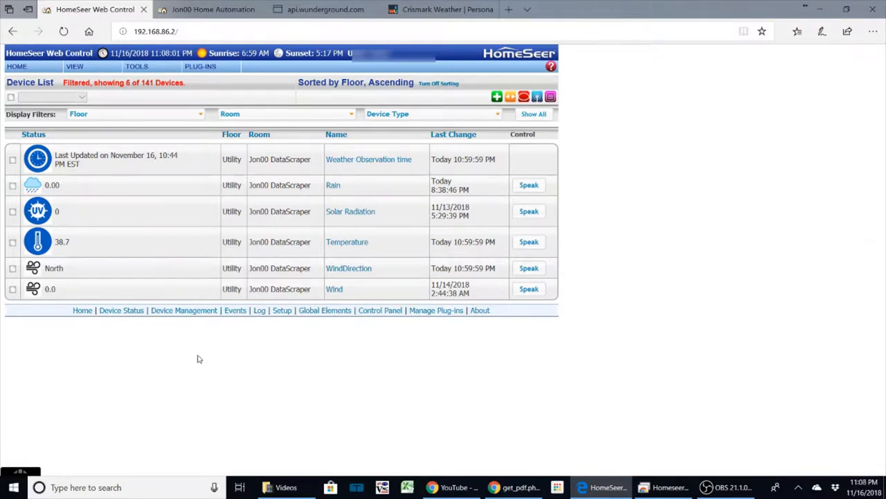
{"action": "mouse_move", "coordinate": [127, 233]}
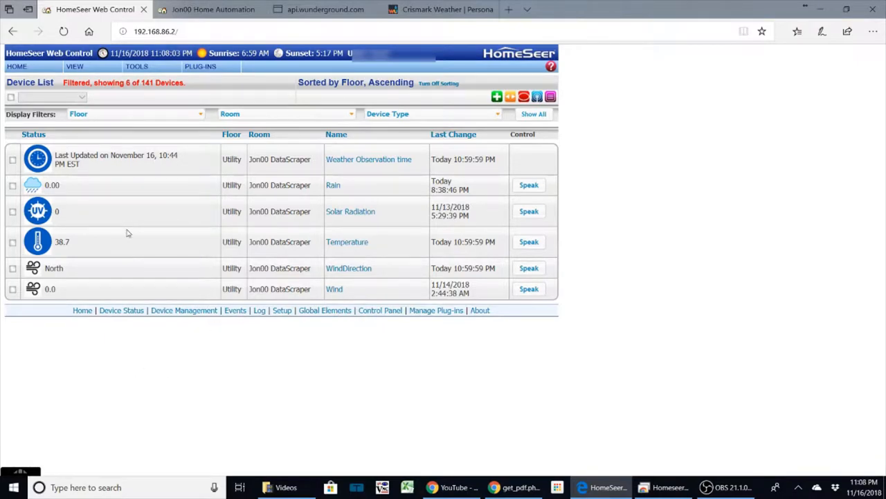
{"action": "mouse_move", "coordinate": [154, 193]}
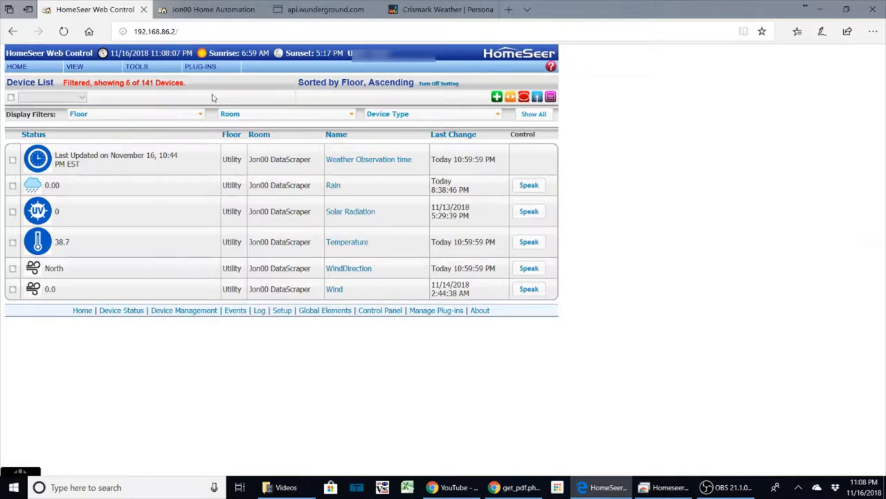
{"action": "left_click", "coordinate": [200, 65]}
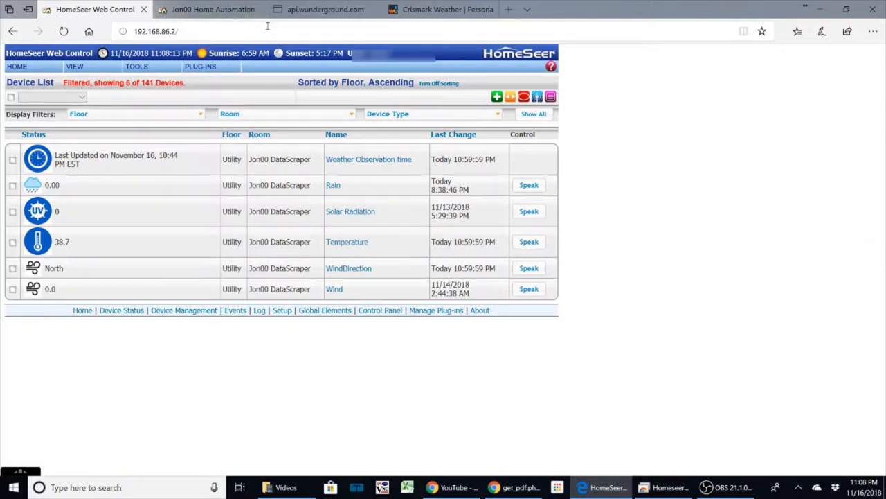
- Enter the Jon00 Home Automation site and follow its Homeseer Server link
{"action": "left_click", "coordinate": [211, 9]}
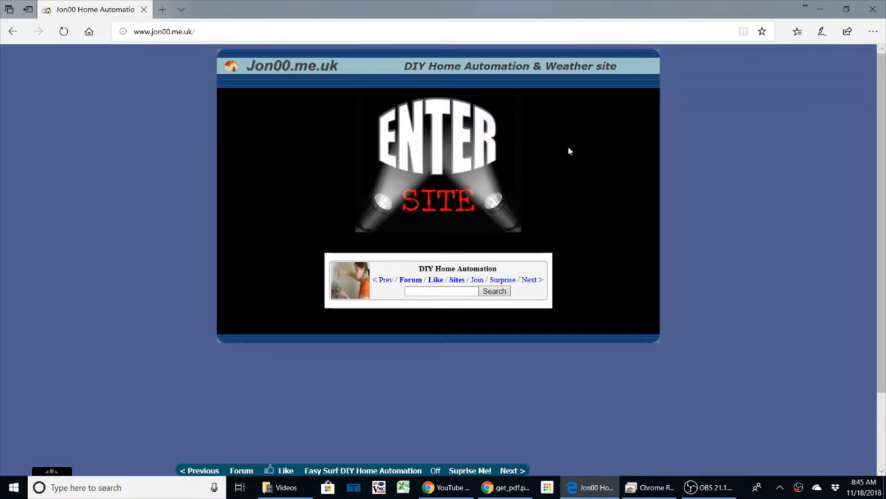
{"action": "left_click", "coordinate": [439, 159]}
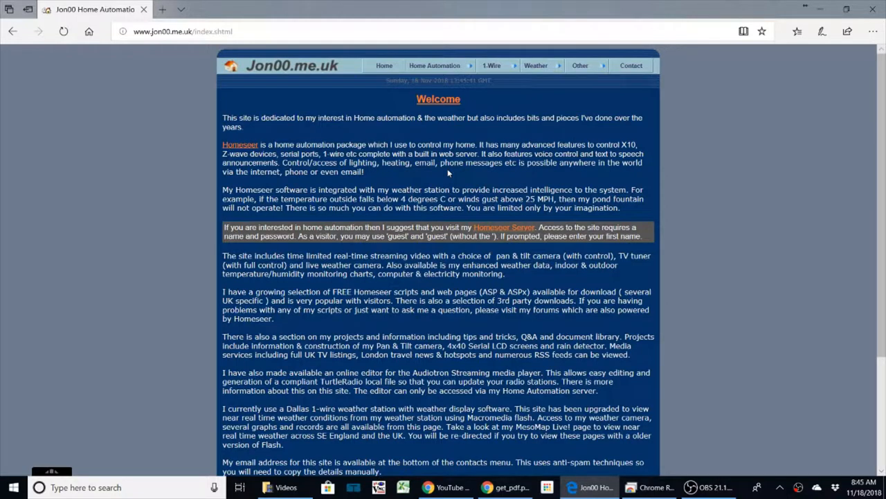
{"action": "mouse_move", "coordinate": [458, 123]}
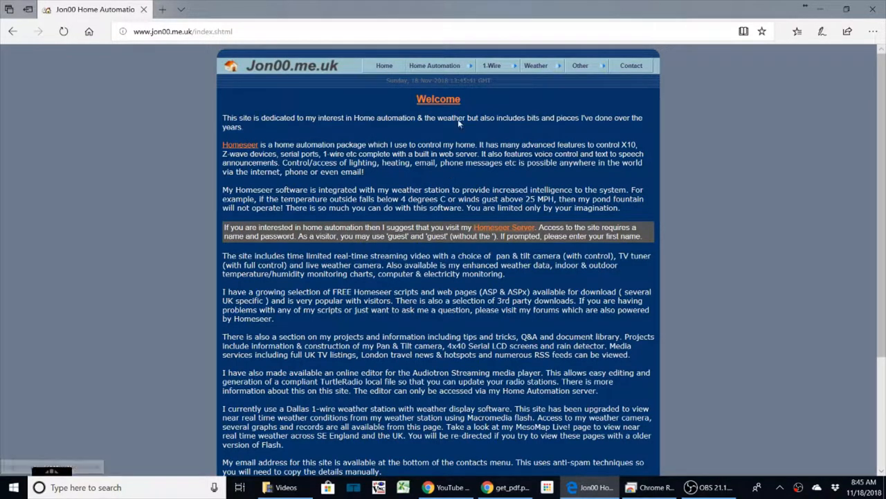
{"action": "mouse_move", "coordinate": [435, 65]}
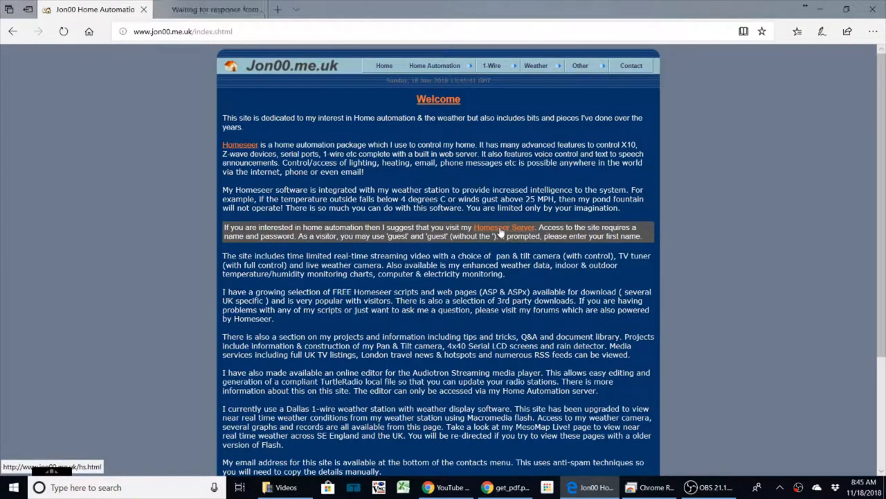
{"action": "left_click", "coordinate": [503, 227]}
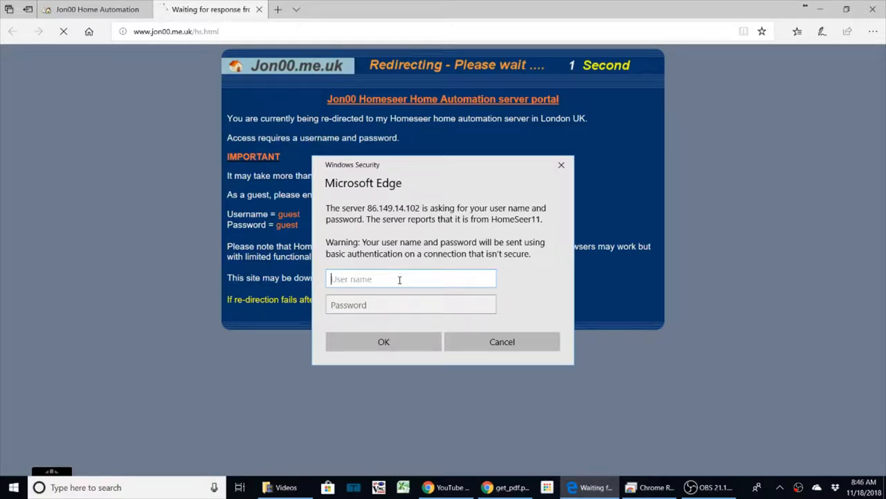
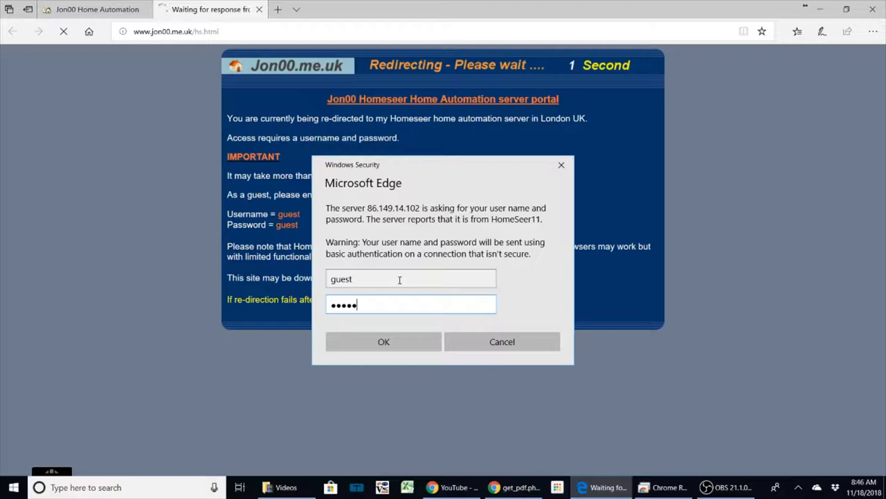
{"action": "left_click", "coordinate": [384, 341]}
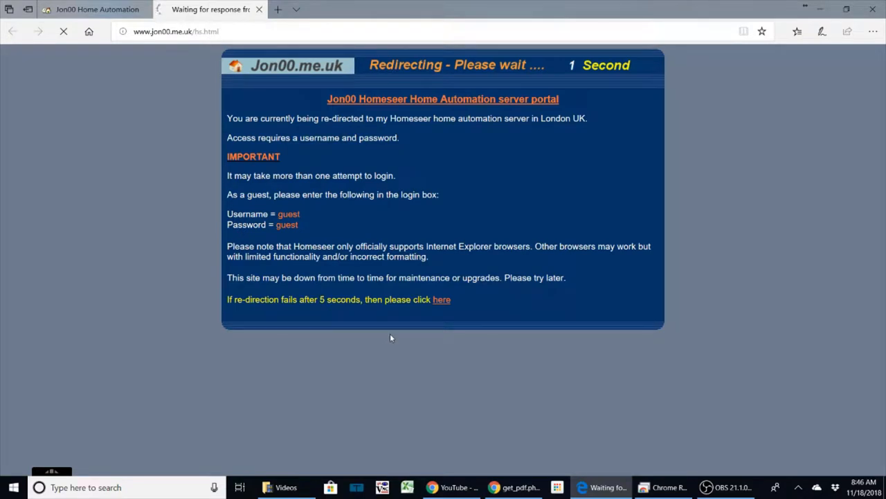
{"action": "mouse_move", "coordinate": [399, 315]}
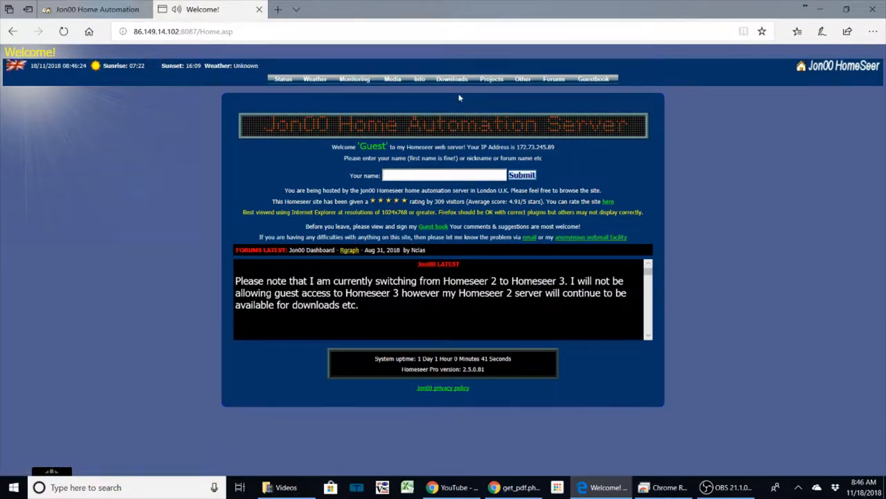
{"action": "mouse_move", "coordinate": [451, 78]}
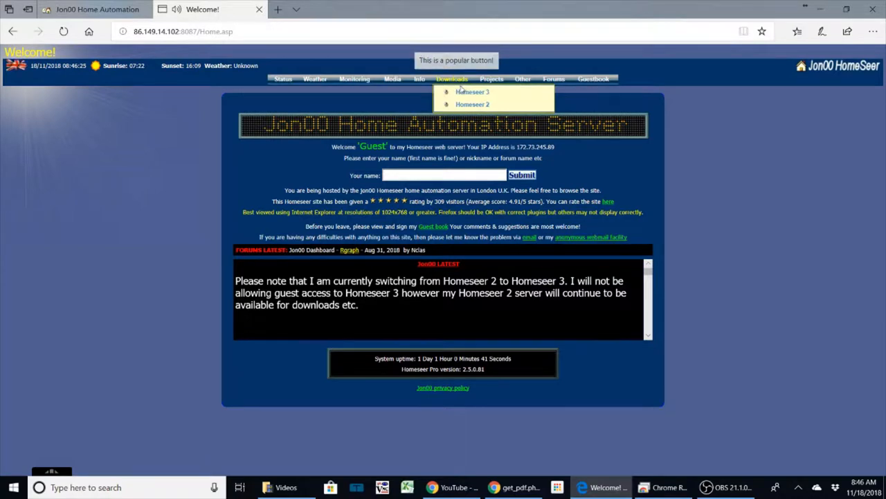
{"action": "mouse_move", "coordinate": [472, 91]}
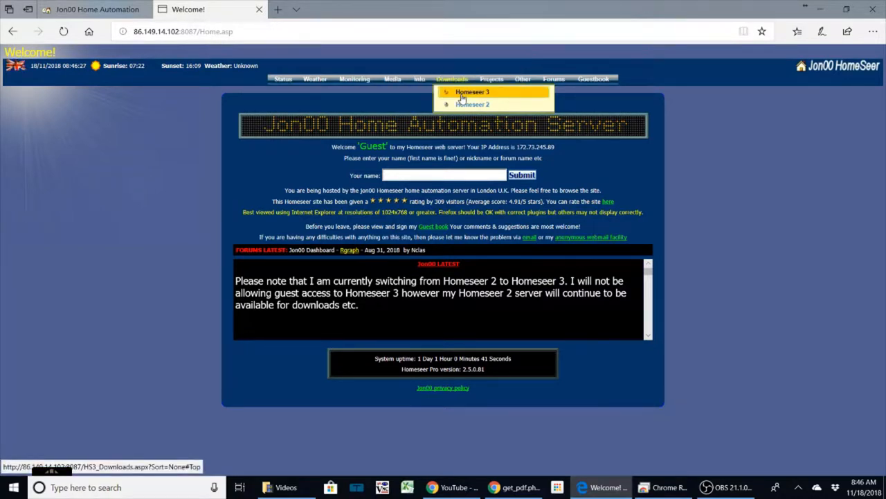
- Open Homeseer 3 downloads and jump to the Jon00 Data Scraper entry via Quick download
{"action": "left_click", "coordinate": [472, 92]}
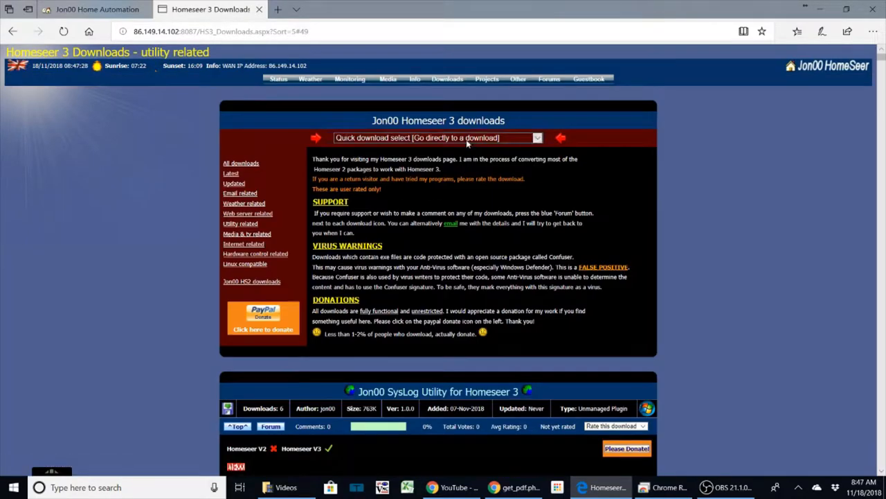
{"action": "left_click", "coordinate": [436, 137]}
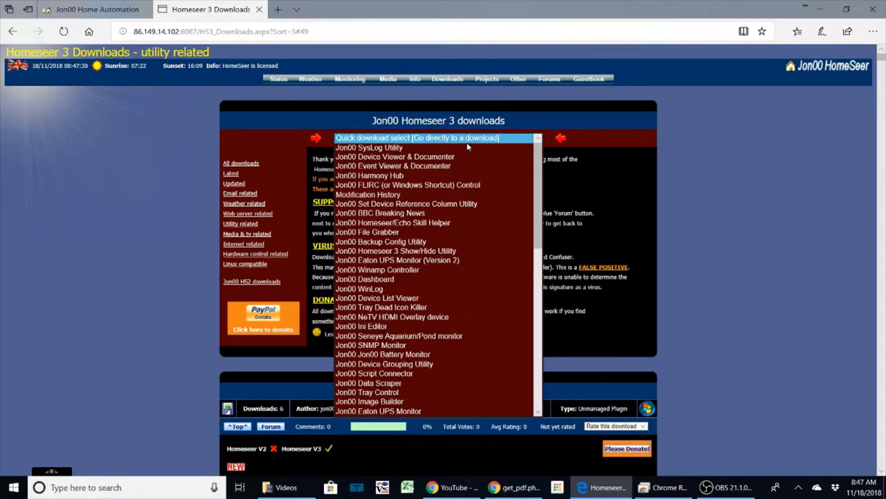
{"action": "mouse_move", "coordinate": [398, 335]}
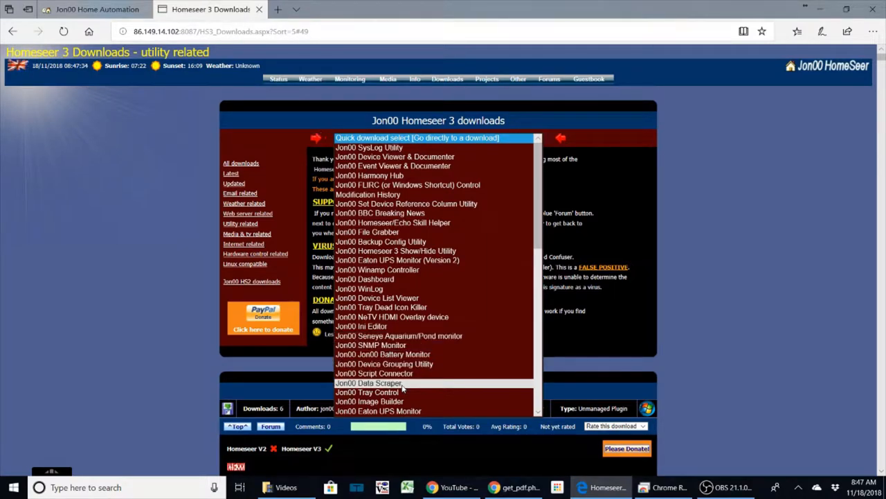
{"action": "left_click", "coordinate": [369, 383]}
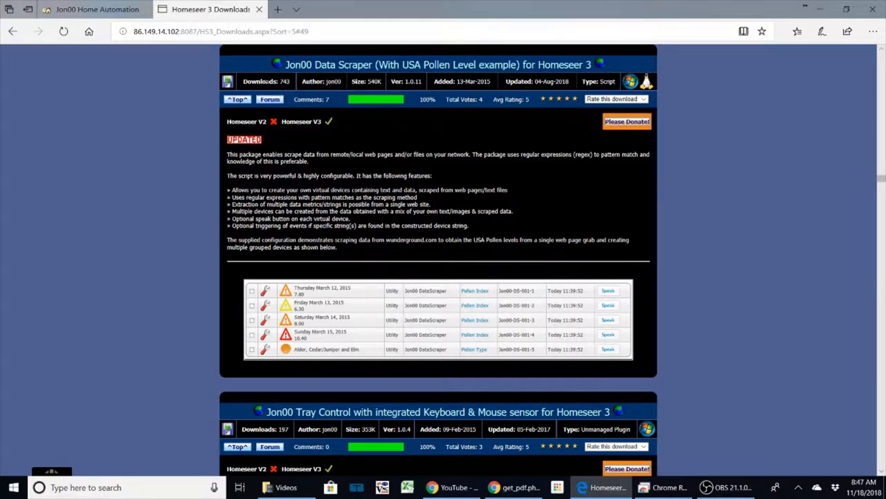
{"action": "mouse_move", "coordinate": [227, 81]}
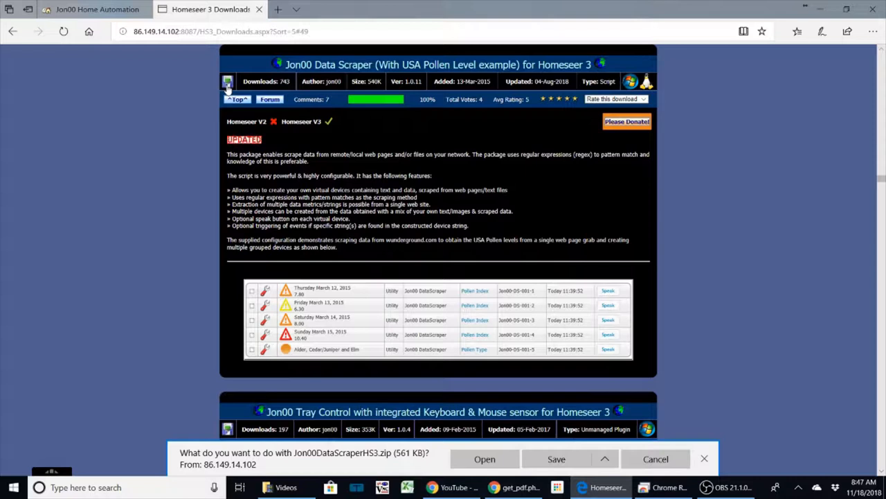
{"action": "mouse_move", "coordinate": [557, 458]}
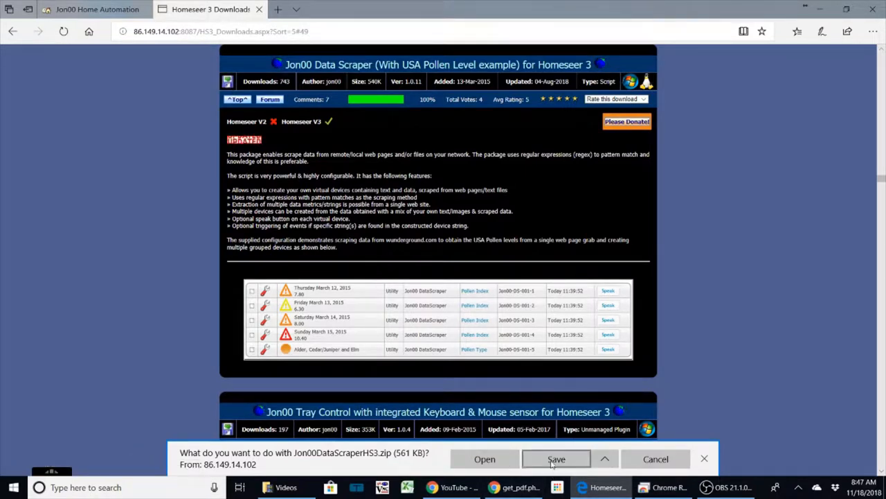
- Save the Jon00 Data Scraper zip package from Edge's download bar
{"action": "left_click", "coordinate": [556, 460]}
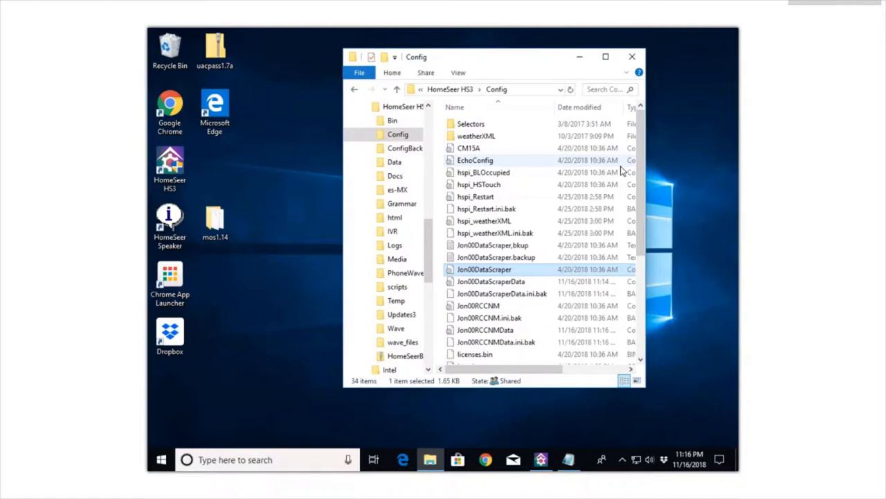
{"action": "mouse_move", "coordinate": [509, 150]}
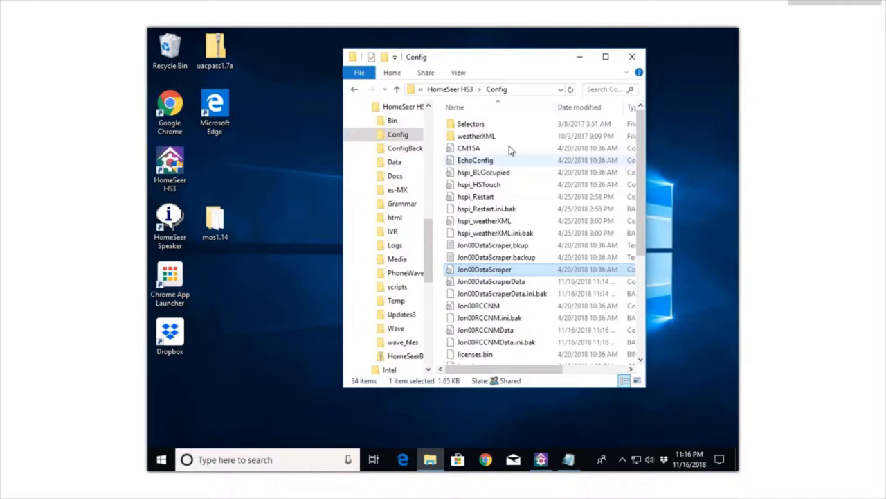
{"action": "mouse_move", "coordinate": [469, 148]}
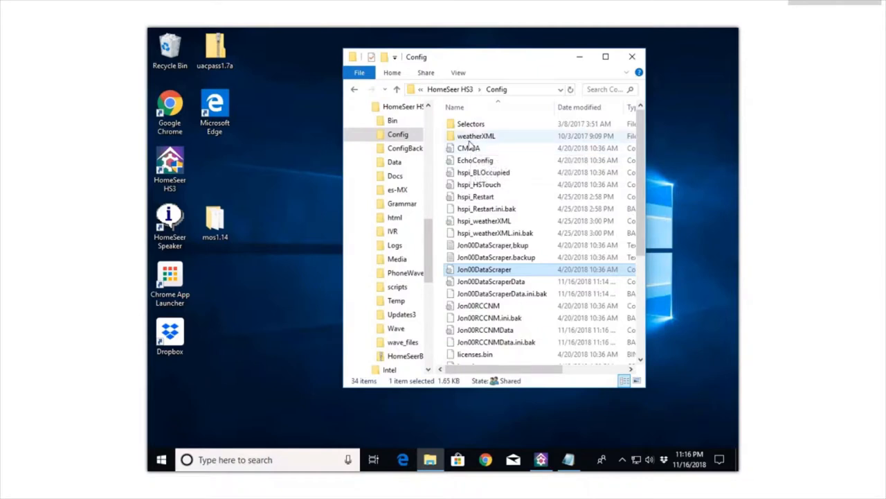
- Open the Jon00DataScraper file from HomeSeer HS3\Config in Notepad
{"action": "left_click", "coordinate": [363, 106]}
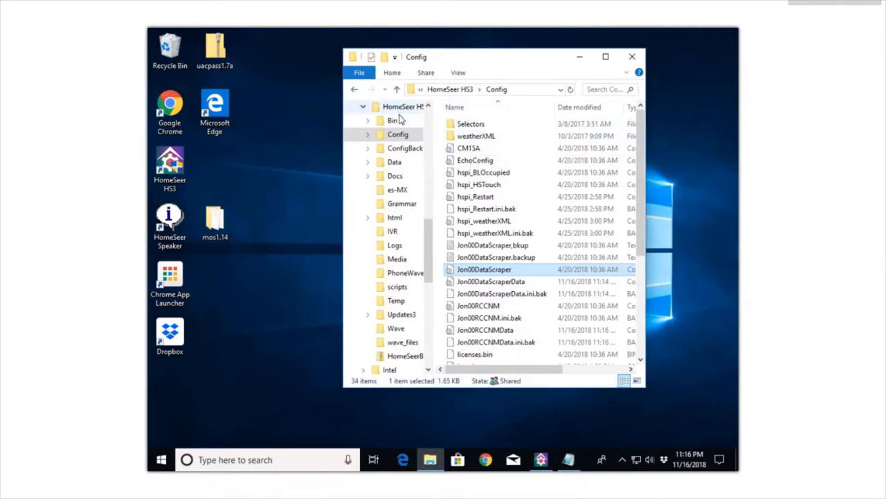
{"action": "left_click", "coordinate": [403, 106]}
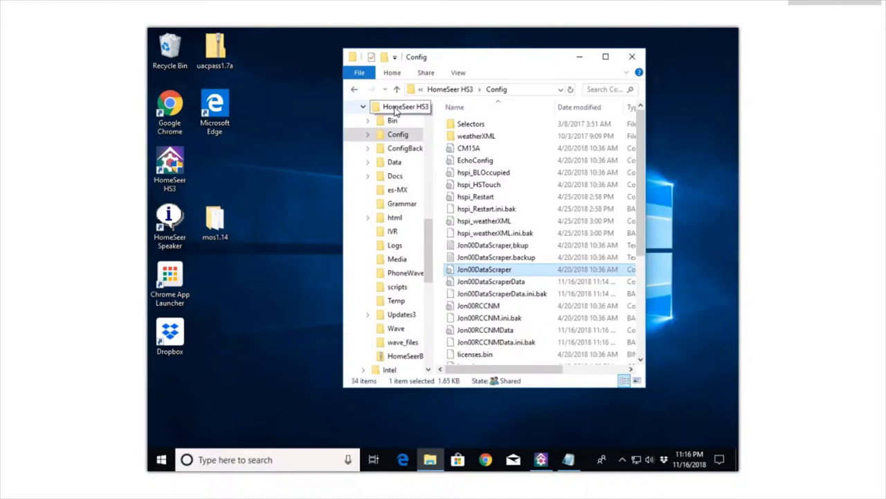
{"action": "left_click", "coordinate": [398, 135]}
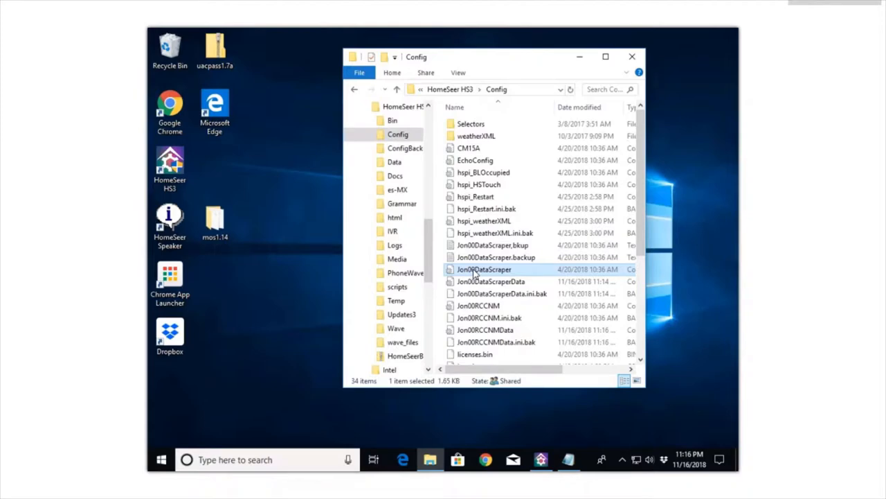
{"action": "right_click", "coordinate": [484, 269]}
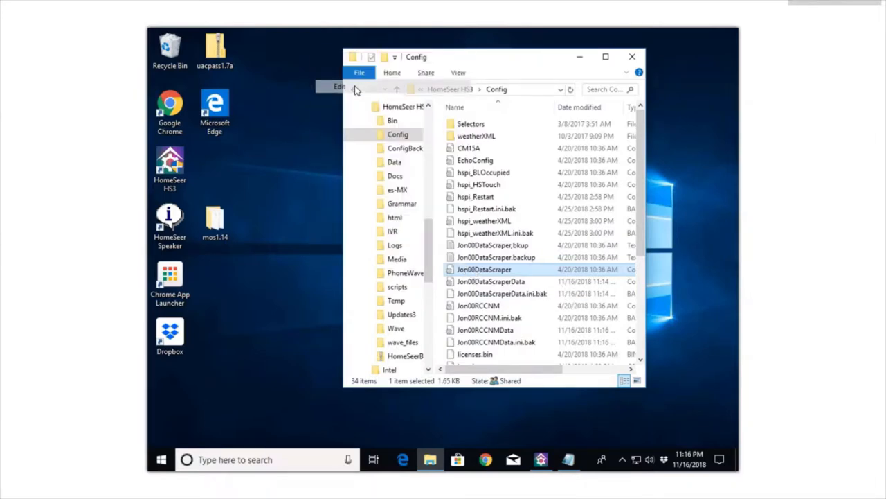
{"action": "double_click", "coordinate": [483, 268]}
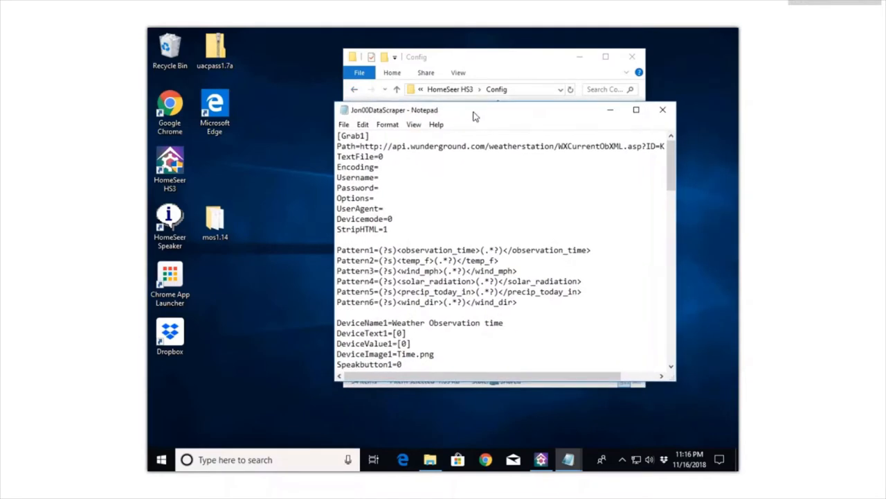
- Maximize Notepad to read the Grab1 KNCINDIA24 path, patterns and device names
{"action": "left_click", "coordinate": [636, 110]}
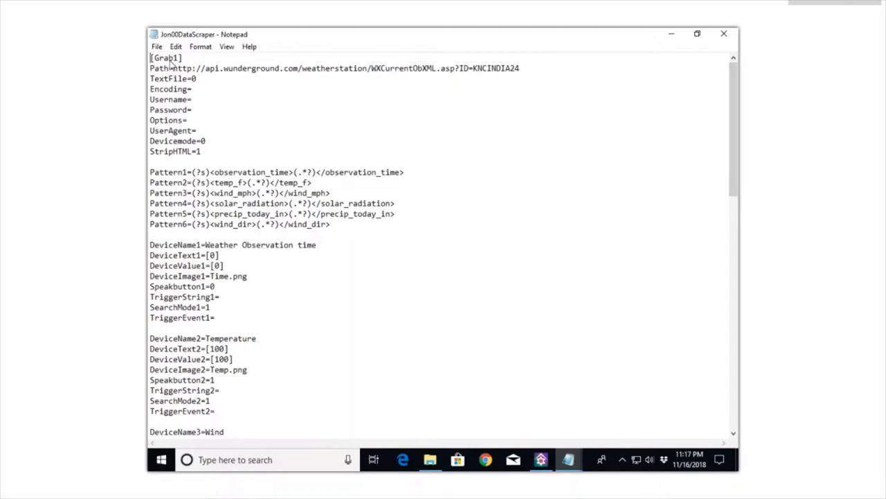
{"action": "mouse_move", "coordinate": [366, 81]}
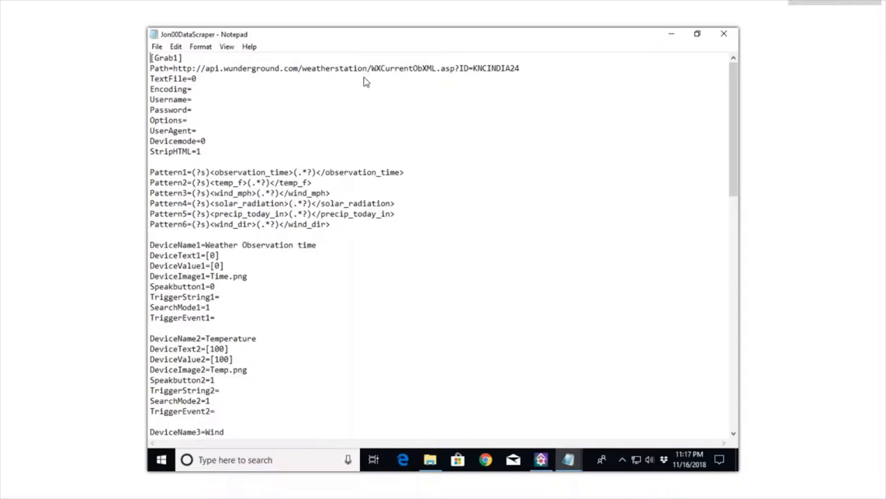
{"action": "mouse_move", "coordinate": [426, 86]}
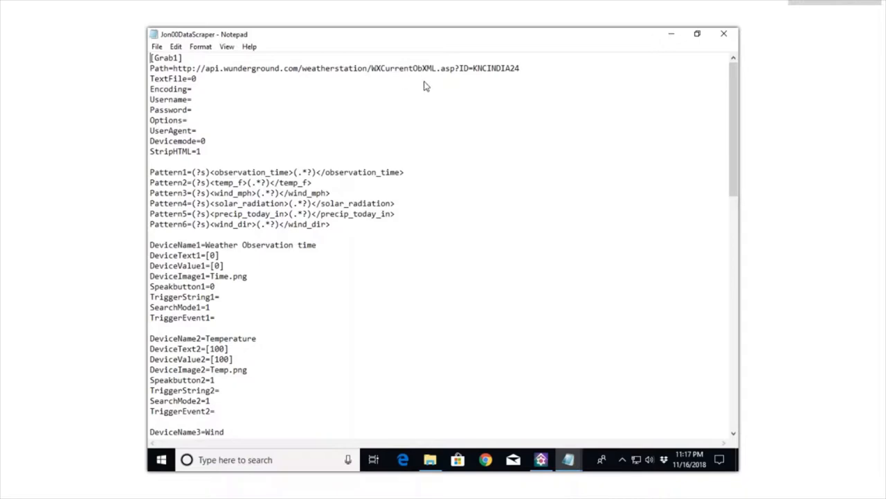
{"action": "mouse_move", "coordinate": [197, 83]}
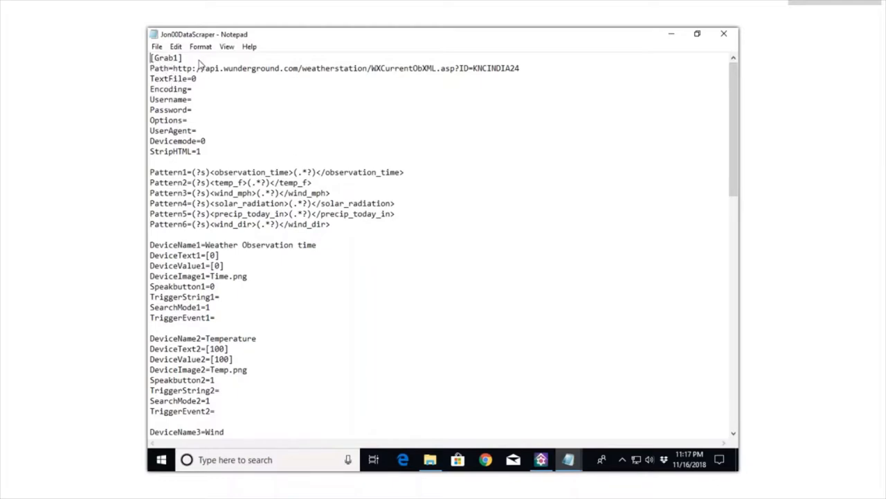
{"action": "mouse_move", "coordinate": [208, 80]}
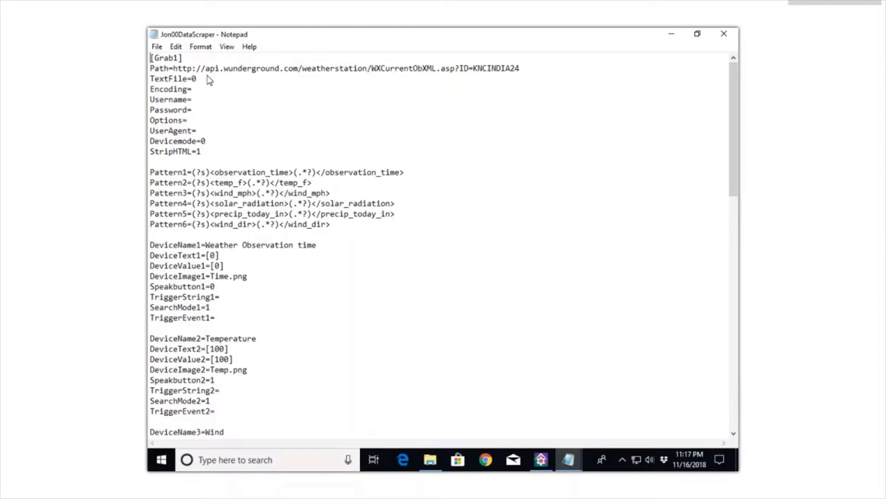
{"action": "mouse_move", "coordinate": [262, 74]}
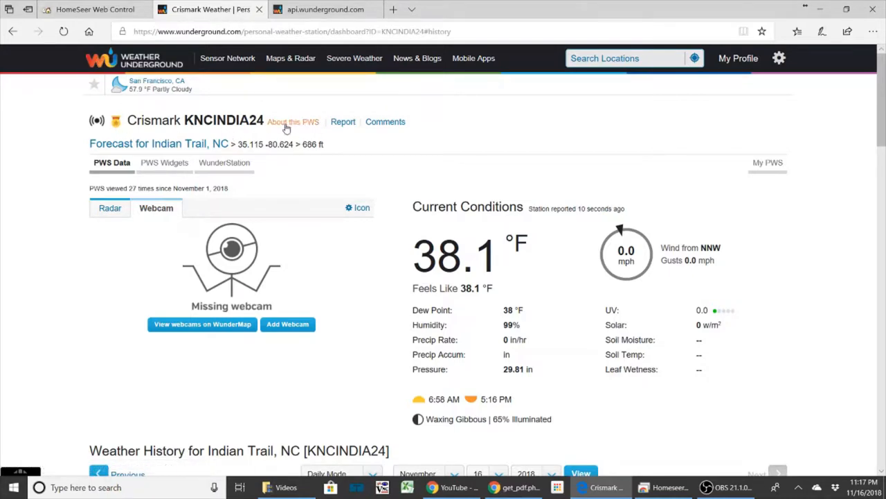
- Show KNCINDIA24's About this PWS panel and its current-conditions XML link
{"action": "left_click", "coordinate": [293, 121]}
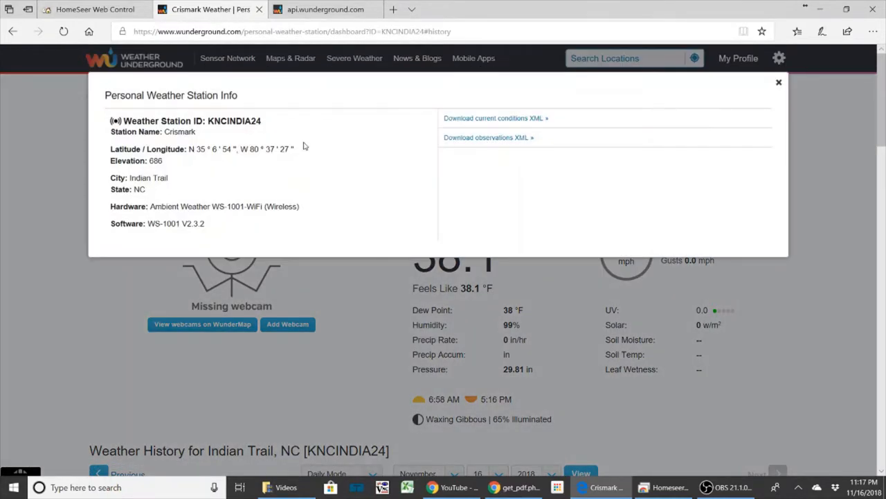
{"action": "mouse_move", "coordinate": [486, 118]}
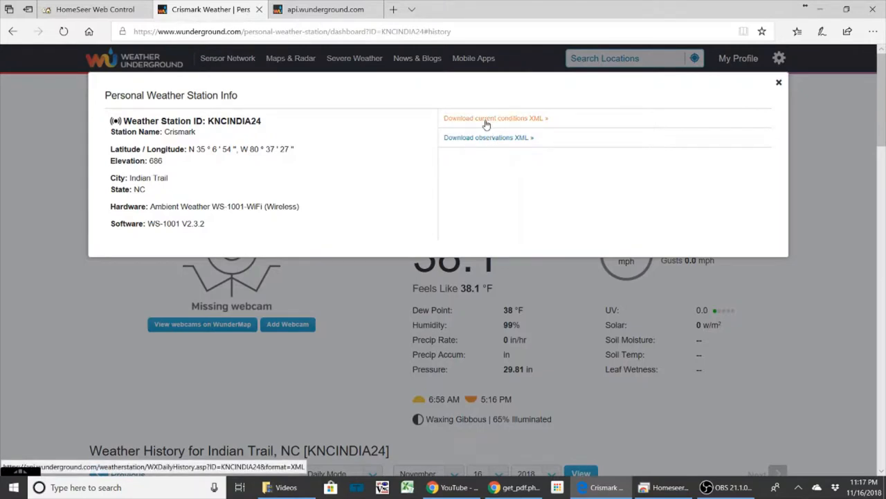
{"action": "left_click", "coordinate": [492, 118]}
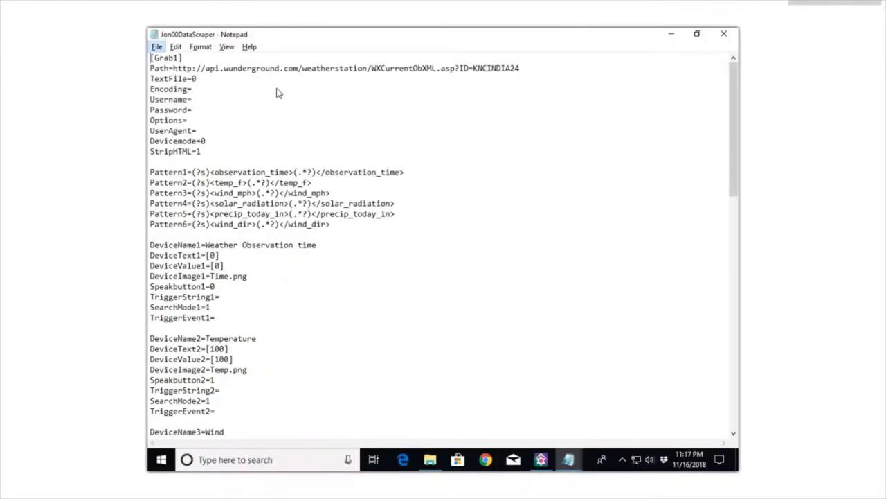
{"action": "mouse_move", "coordinate": [291, 96]}
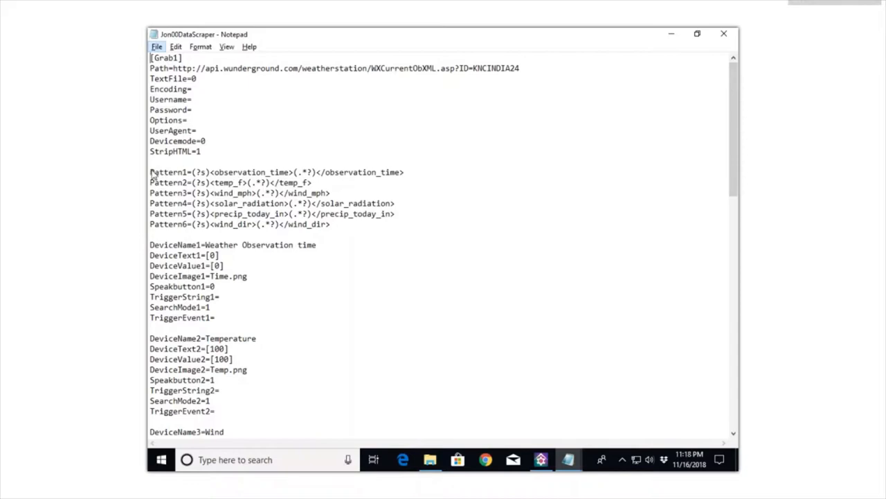
{"action": "mouse_move", "coordinate": [208, 184]}
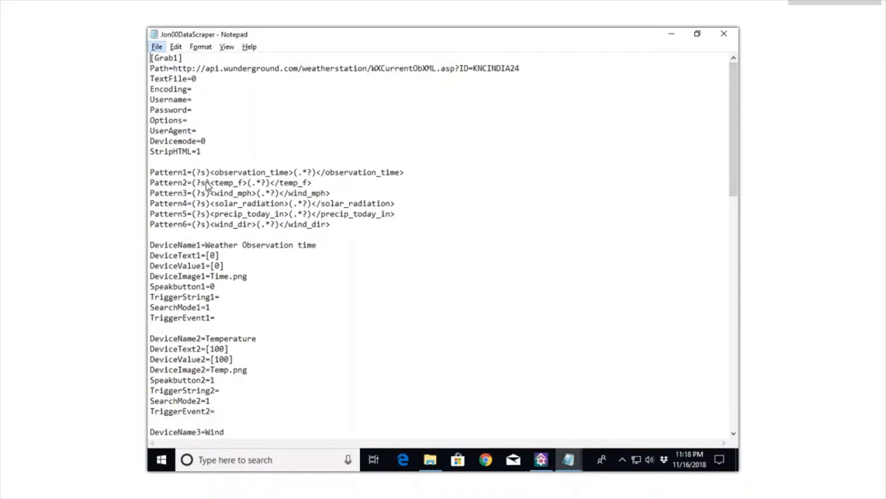
{"action": "mouse_move", "coordinate": [192, 228]}
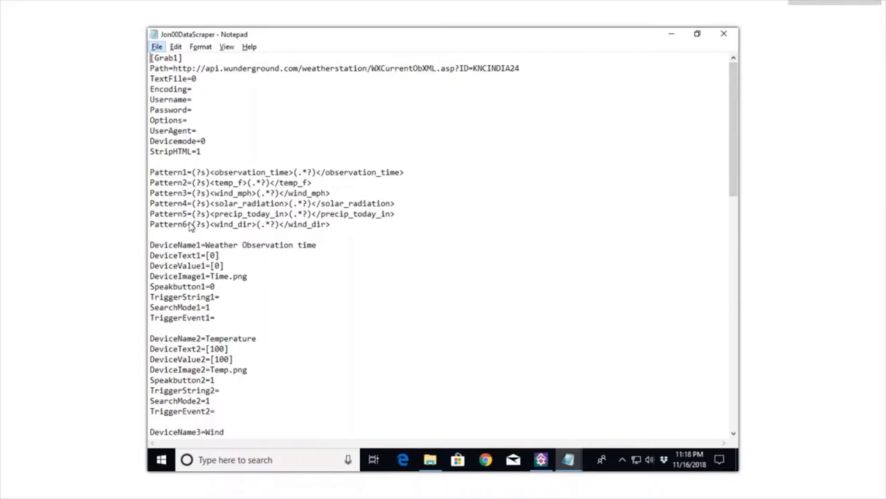
{"action": "mouse_move", "coordinate": [251, 178]}
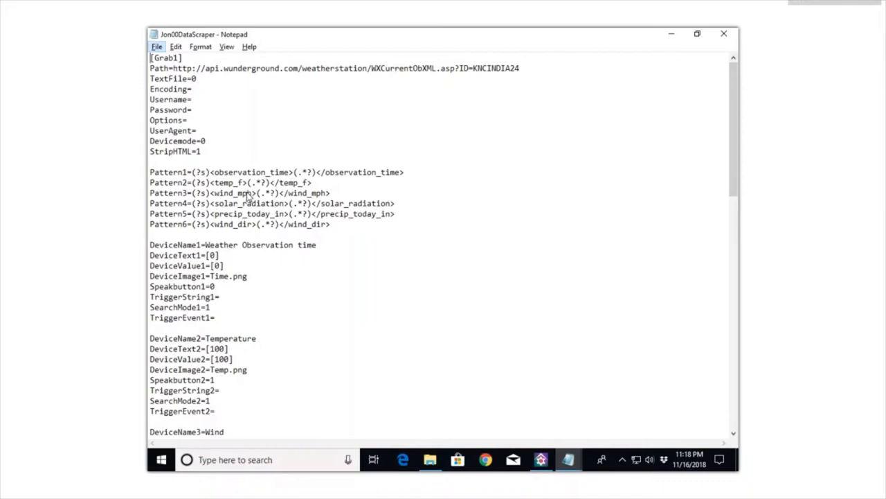
{"action": "mouse_move", "coordinate": [237, 231]}
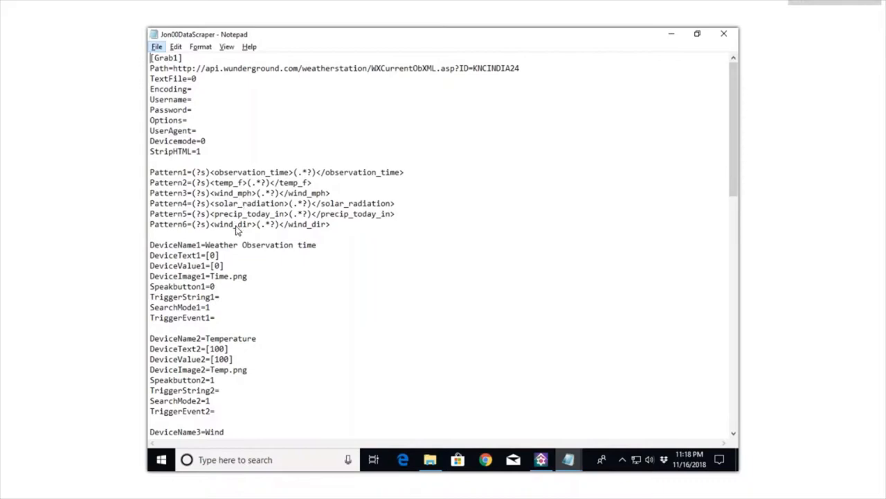
{"action": "mouse_move", "coordinate": [225, 179]}
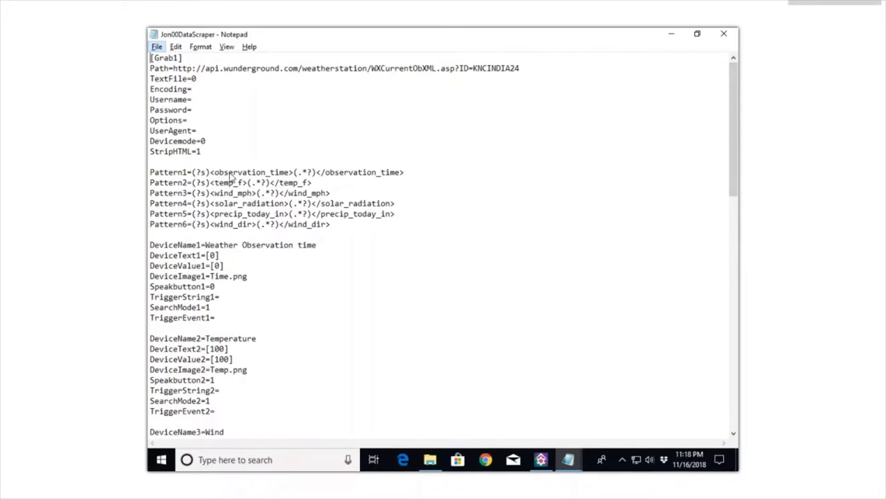
{"action": "left_click", "coordinate": [373, 459]}
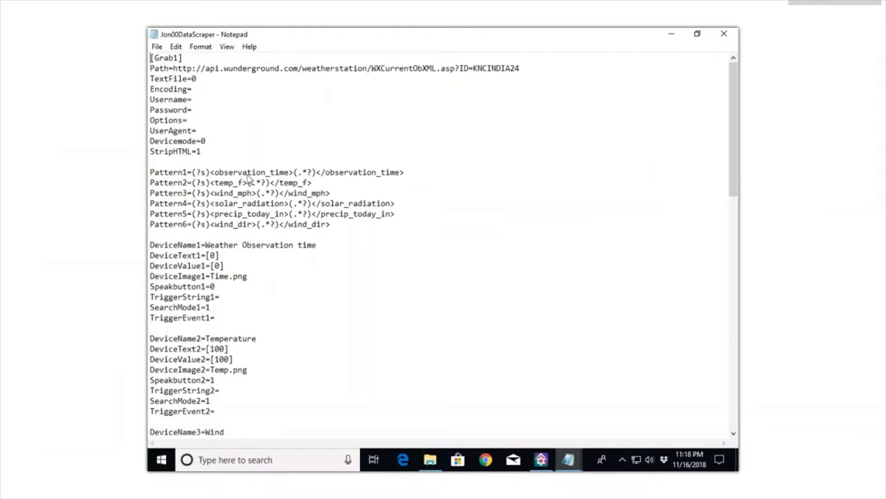
{"action": "mouse_move", "coordinate": [190, 179]}
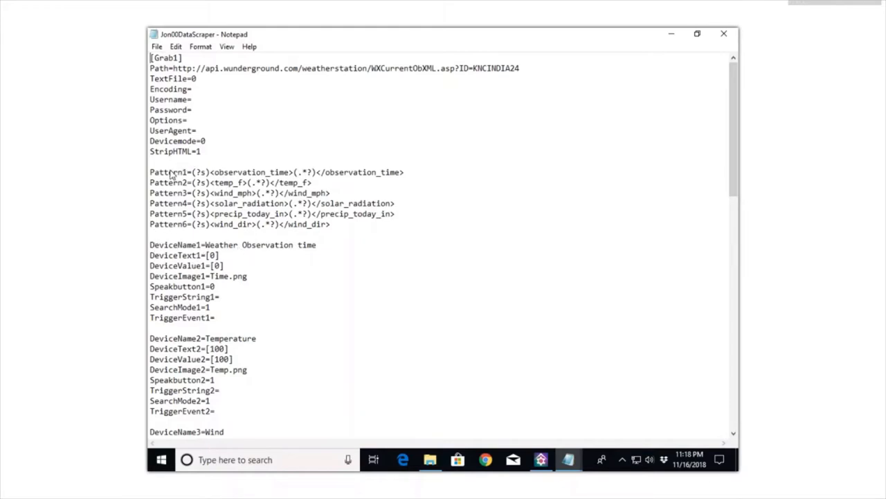
{"action": "mouse_move", "coordinate": [197, 177]}
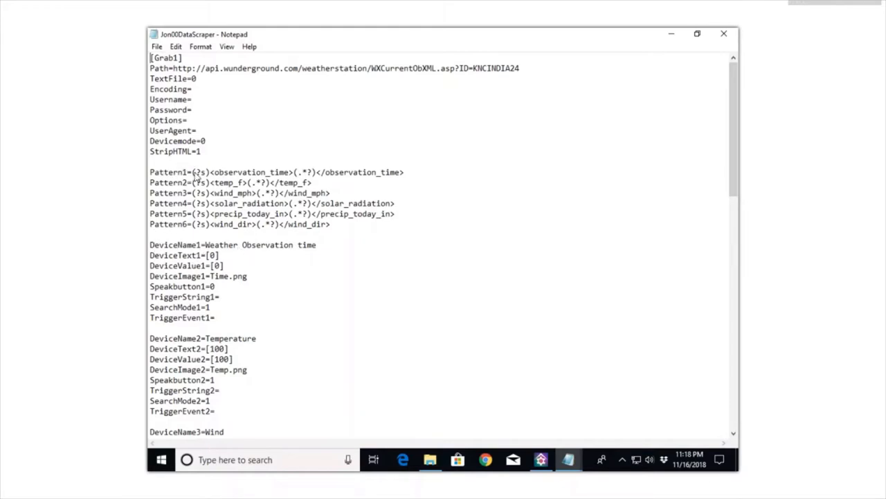
{"action": "mouse_move", "coordinate": [190, 218]}
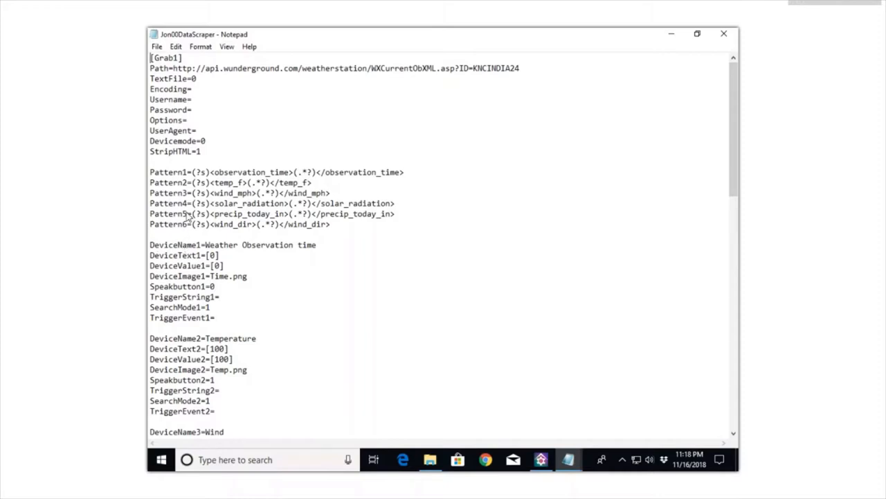
{"action": "mouse_move", "coordinate": [186, 255]}
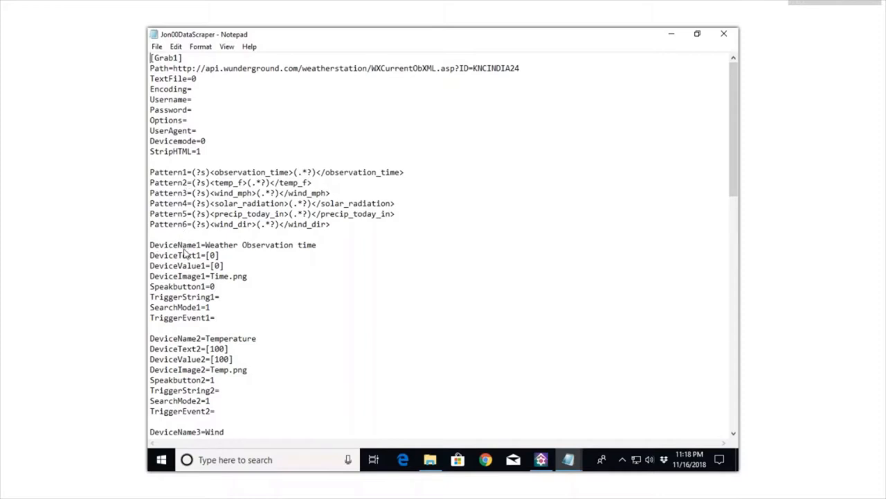
{"action": "mouse_move", "coordinate": [185, 254]}
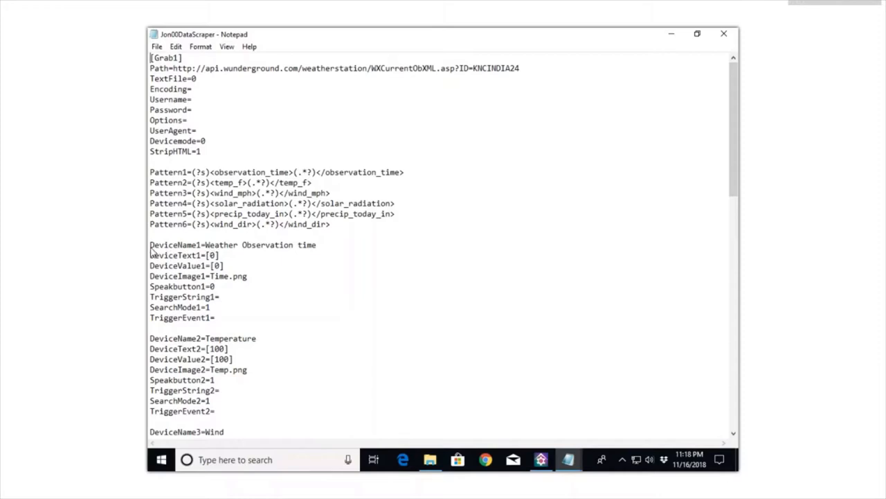
{"action": "mouse_move", "coordinate": [158, 249]}
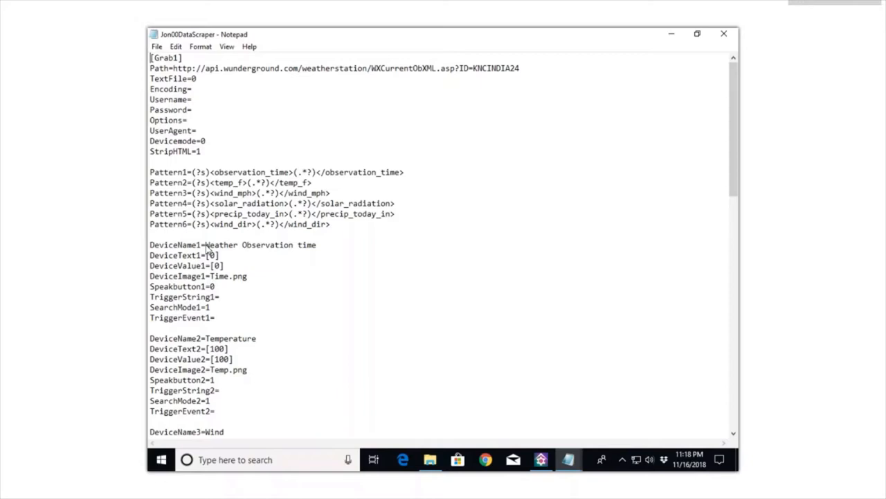
{"action": "type", "text": "R"}
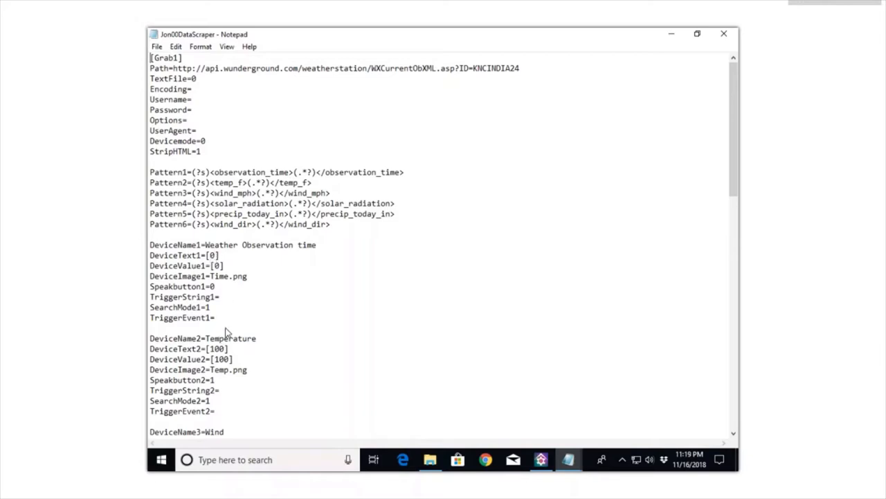
{"action": "scroll", "scroll_direction": "down", "scroll_amount": 3}
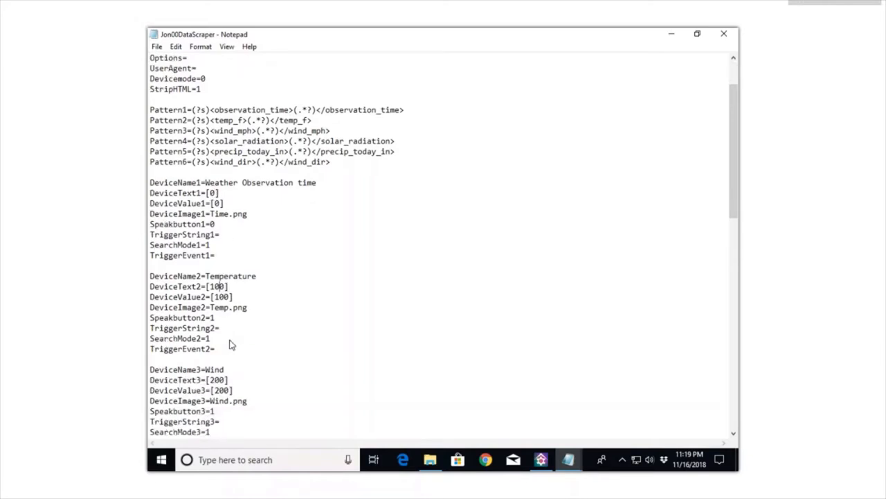
{"action": "scroll", "scroll_direction": "down", "scroll_amount": 3}
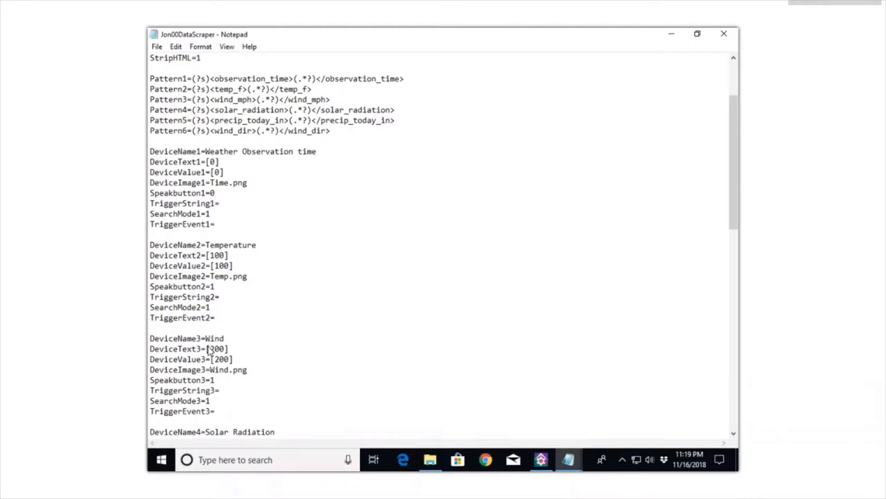
{"action": "scroll", "scroll_direction": "down", "scroll_amount": 3}
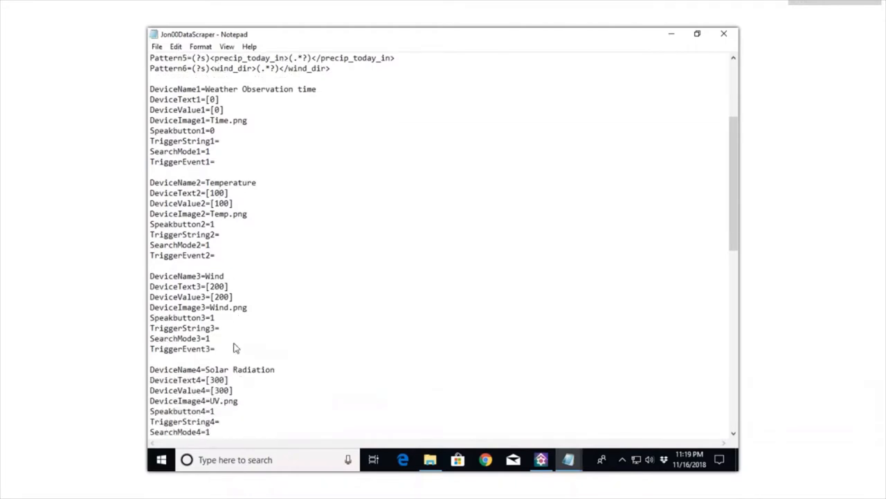
{"action": "mouse_move", "coordinate": [276, 275]}
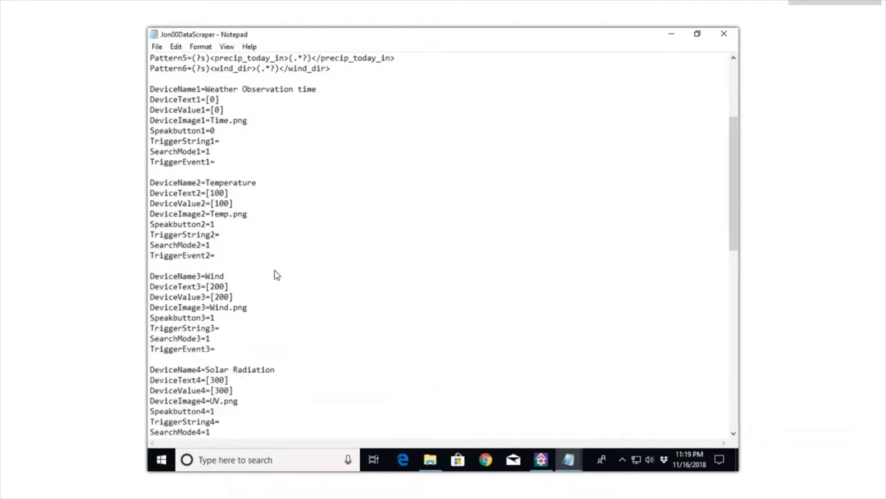
{"action": "mouse_move", "coordinate": [236, 221]}
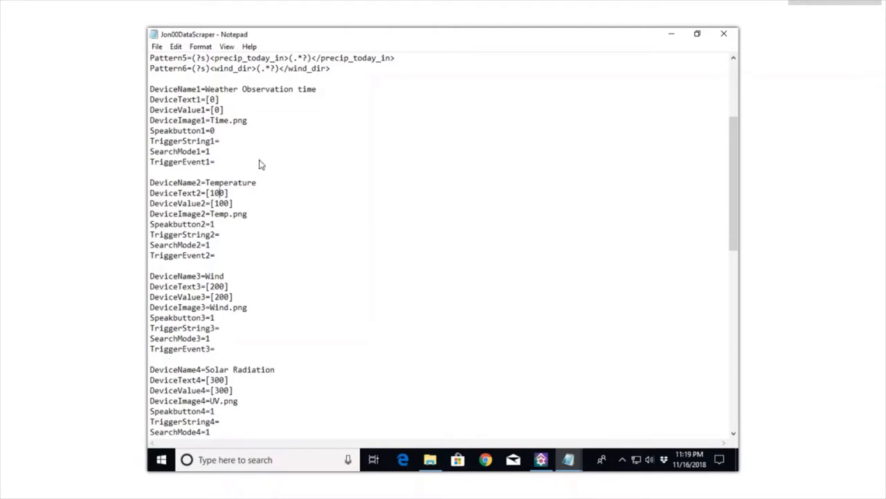
{"action": "mouse_move", "coordinate": [233, 143]}
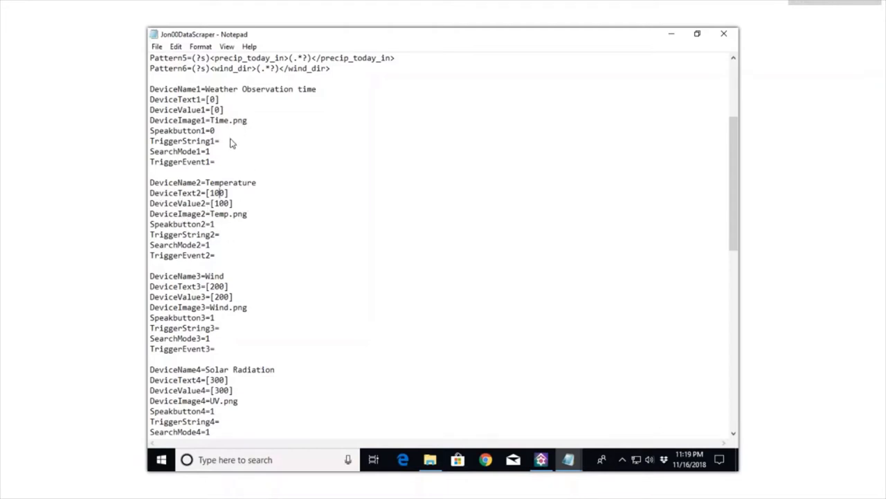
{"action": "mouse_move", "coordinate": [213, 131]}
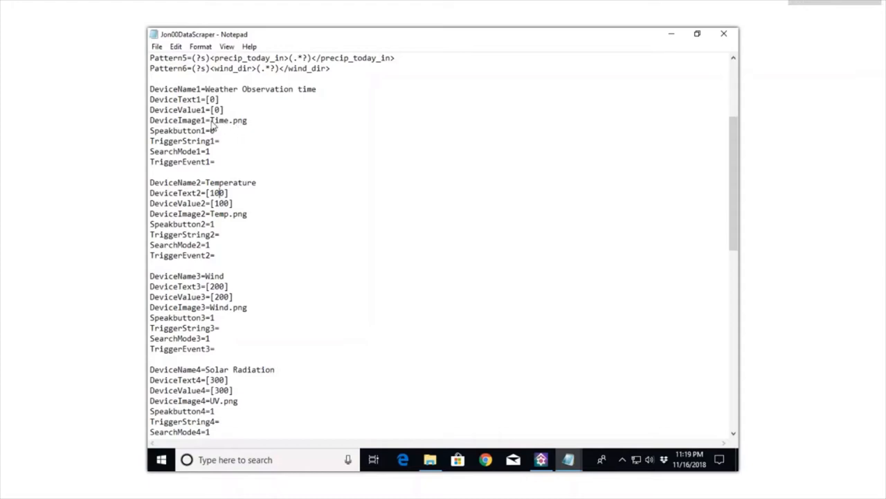
{"action": "mouse_move", "coordinate": [237, 132]}
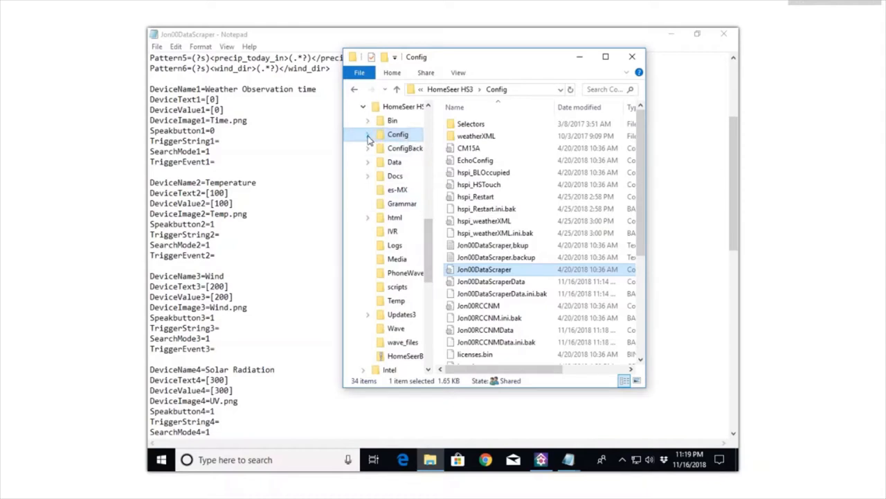
- Navigate File Explorer to HomeSeer HS3\html\images\jon00
{"action": "left_click", "coordinate": [368, 134]}
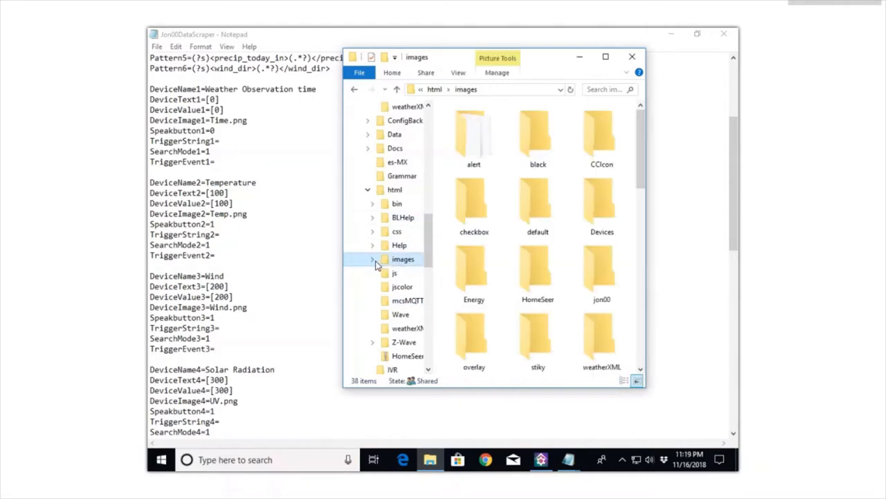
{"action": "left_click", "coordinate": [372, 259]}
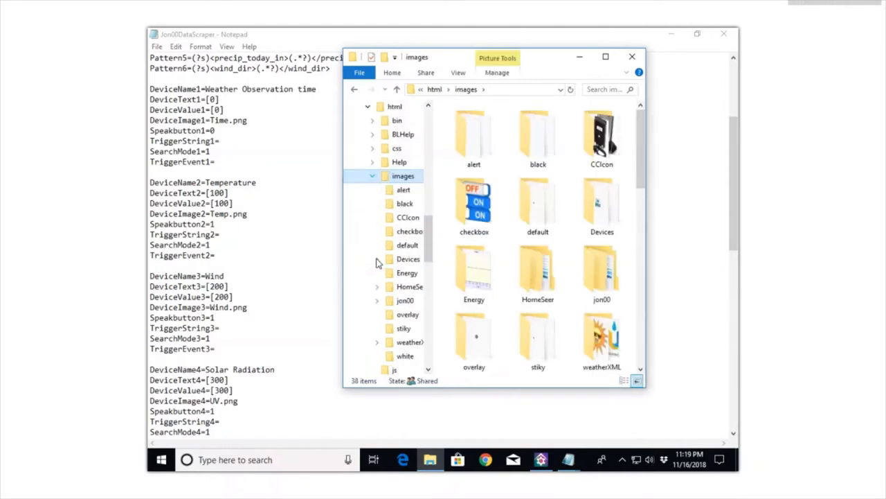
{"action": "left_click", "coordinate": [405, 300]}
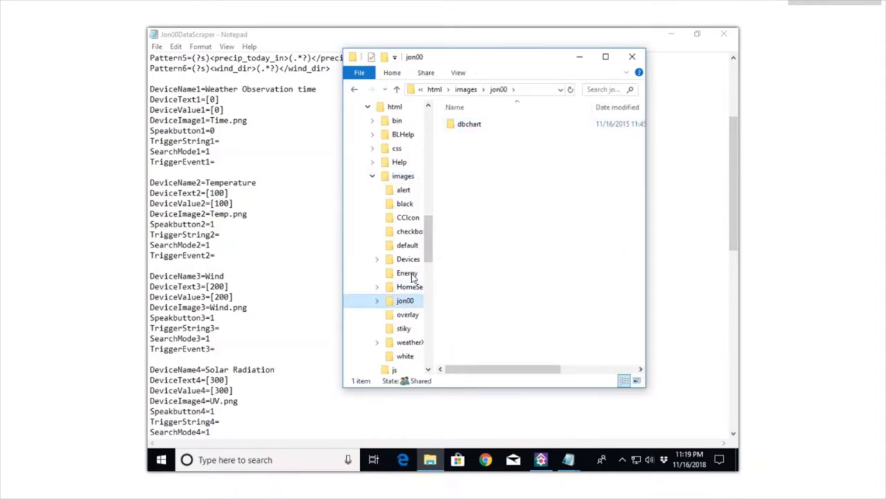
{"action": "mouse_move", "coordinate": [633, 63]}
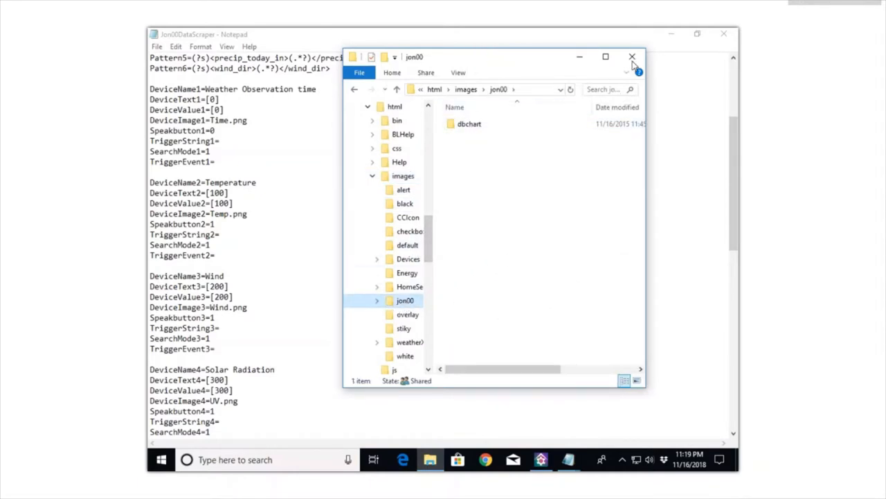
- Close File Explorer and scroll through the scraper configuration file to its end without editing
{"action": "left_click", "coordinate": [630, 56]}
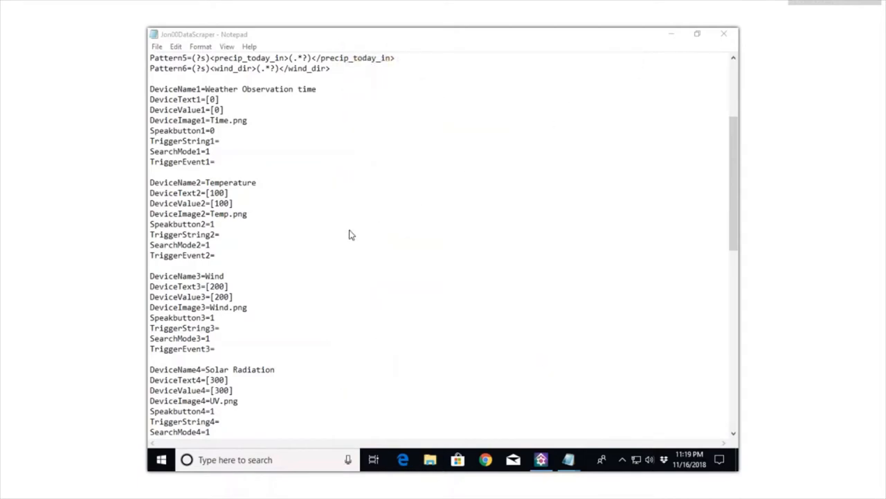
{"action": "scroll", "scroll_direction": "down", "scroll_amount": 3}
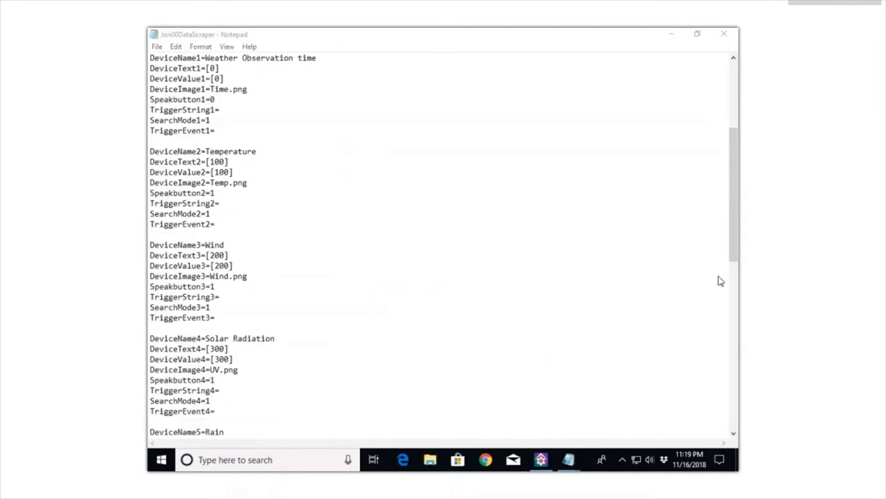
{"action": "scroll", "scroll_direction": "down", "scroll_amount": 3}
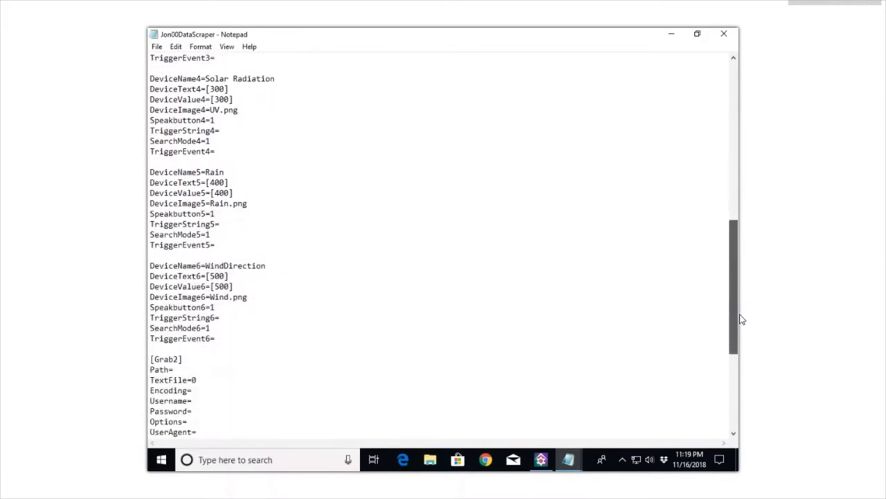
{"action": "scroll", "scroll_direction": "down", "scroll_amount": 3}
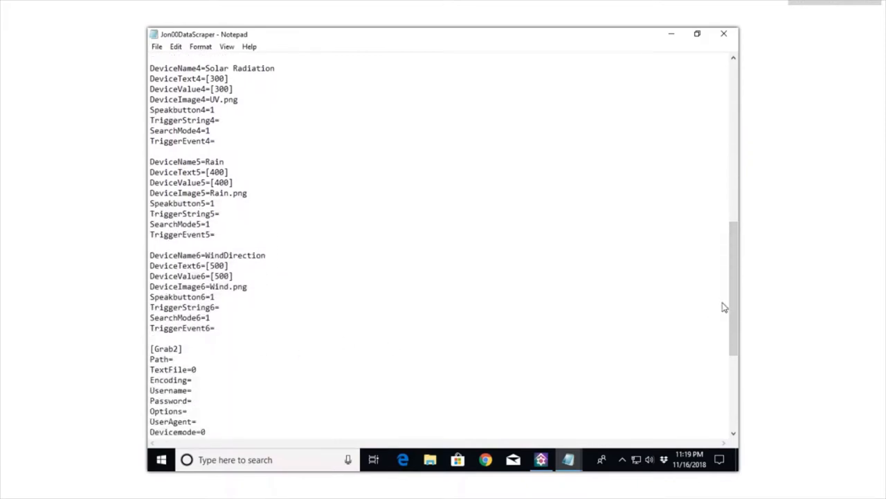
{"action": "scroll", "scroll_direction": "down", "scroll_amount": 3}
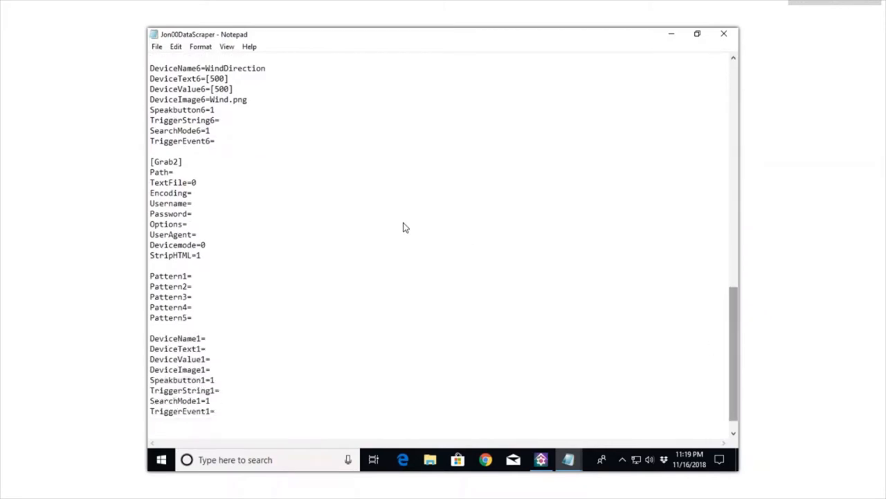
{"action": "left_click_drag", "start_coordinate": [149, 161], "coordinate": [192, 276]}
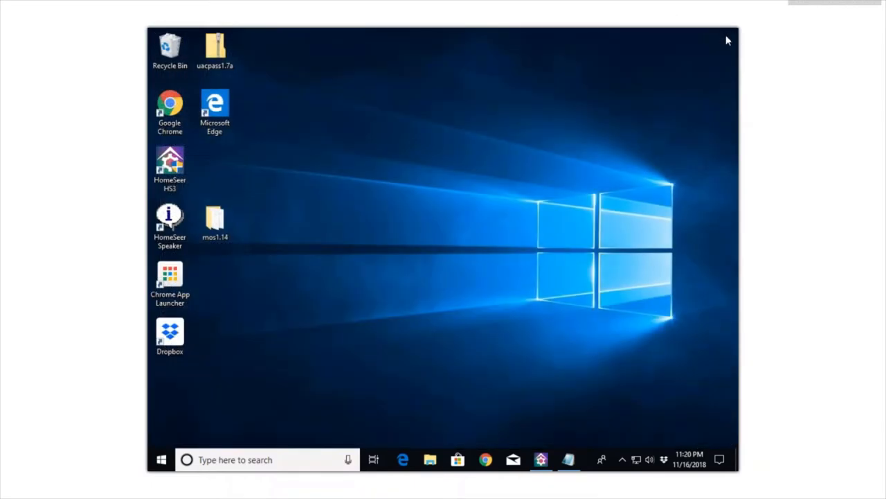
{"action": "mouse_move", "coordinate": [802, 193]}
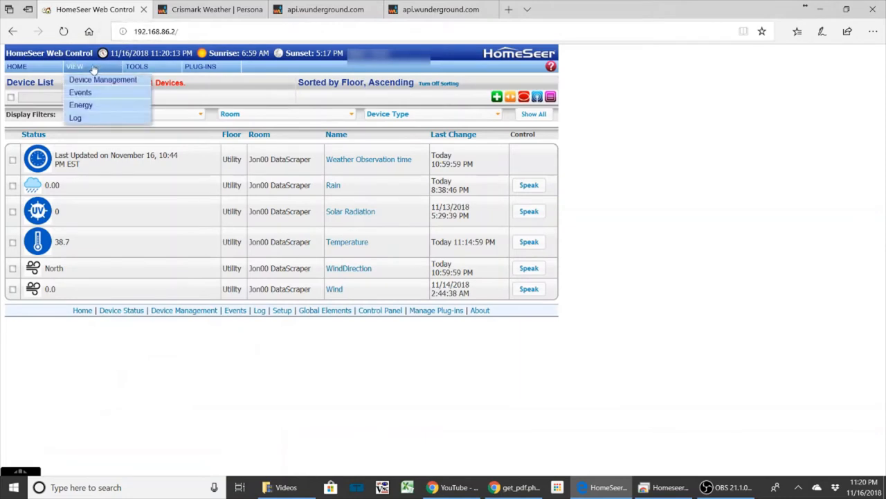
- Choose Events from the VIEW menu to show the Alarm, HVAC, Lighting and Weather event groups
{"action": "left_click", "coordinate": [103, 79]}
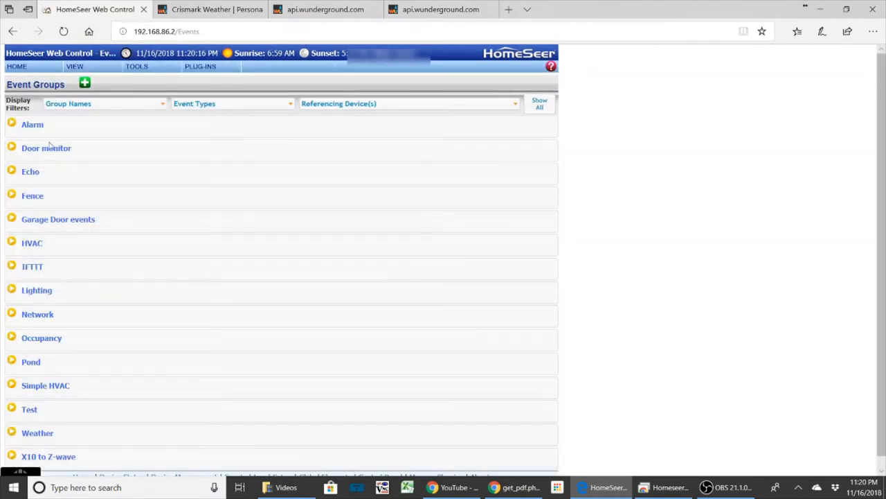
- Expand the Weather group and review ScreenScraper's 5-minute trigger and Jon00DataScraper script action
{"action": "left_click", "coordinate": [37, 433]}
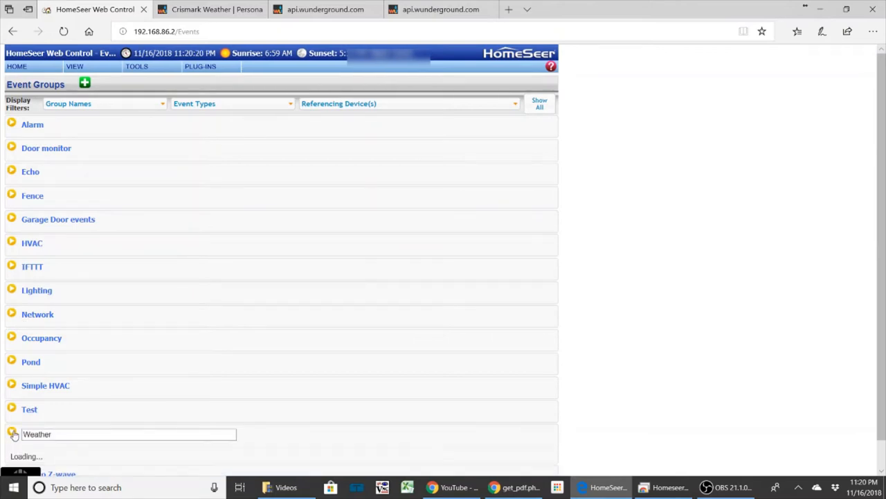
{"action": "left_click", "coordinate": [13, 434]}
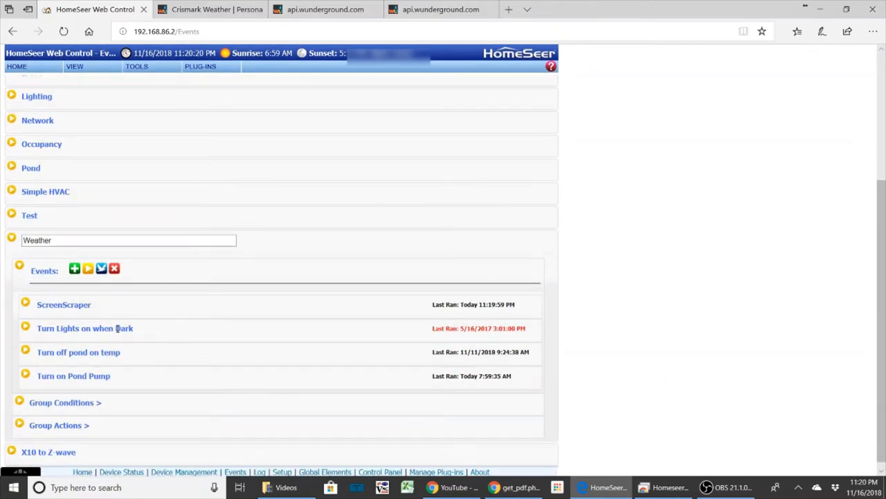
{"action": "left_click", "coordinate": [64, 305]}
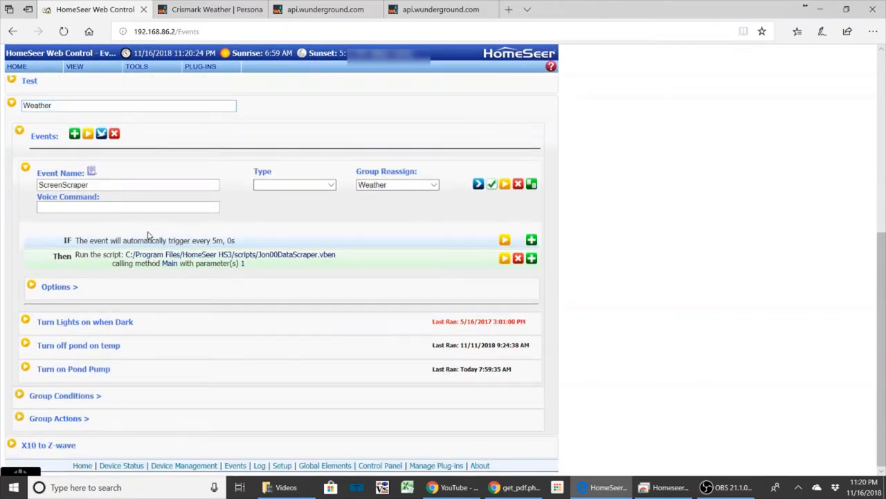
{"action": "mouse_move", "coordinate": [169, 196]}
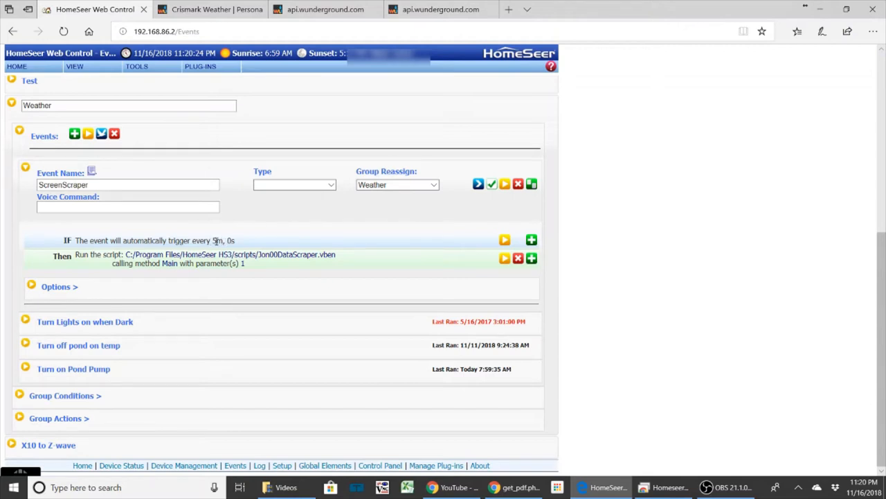
{"action": "mouse_move", "coordinate": [262, 250]}
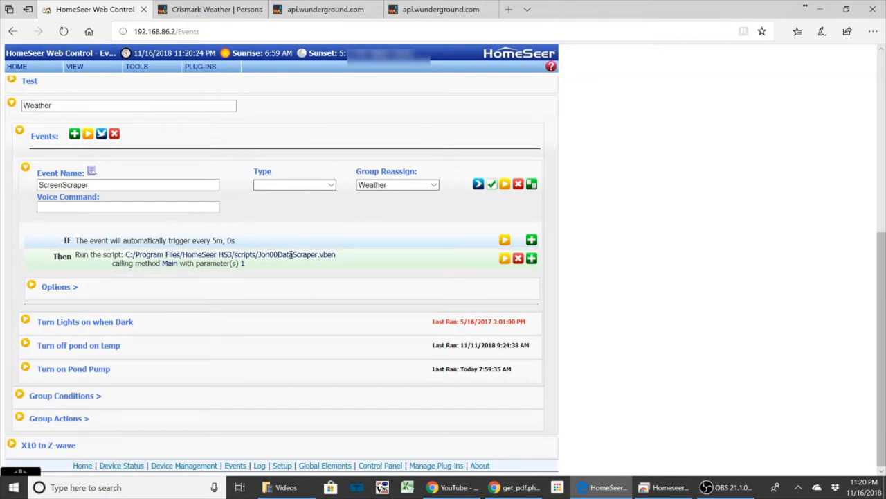
{"action": "mouse_move", "coordinate": [497, 267]}
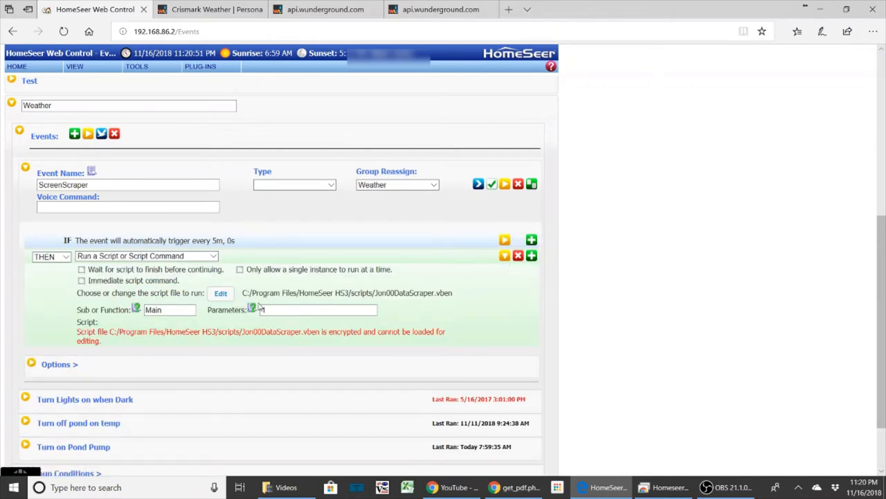
{"action": "type", "text": "1"}
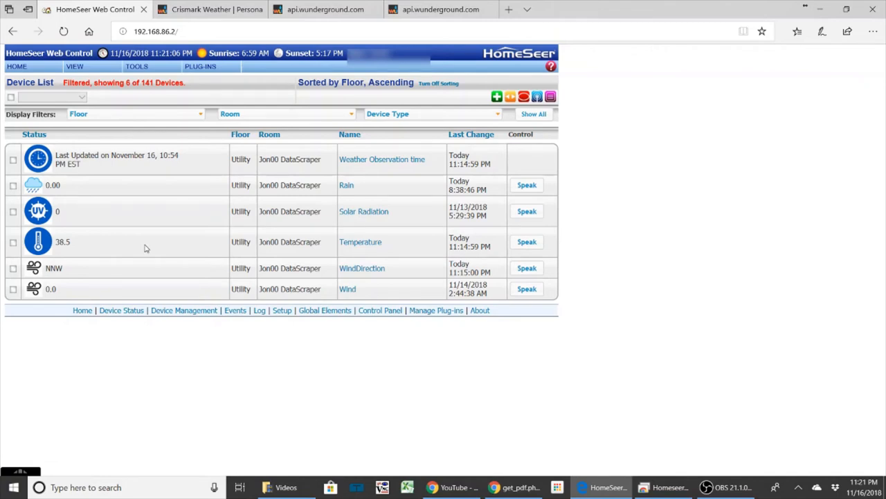
{"action": "mouse_move", "coordinate": [78, 240]}
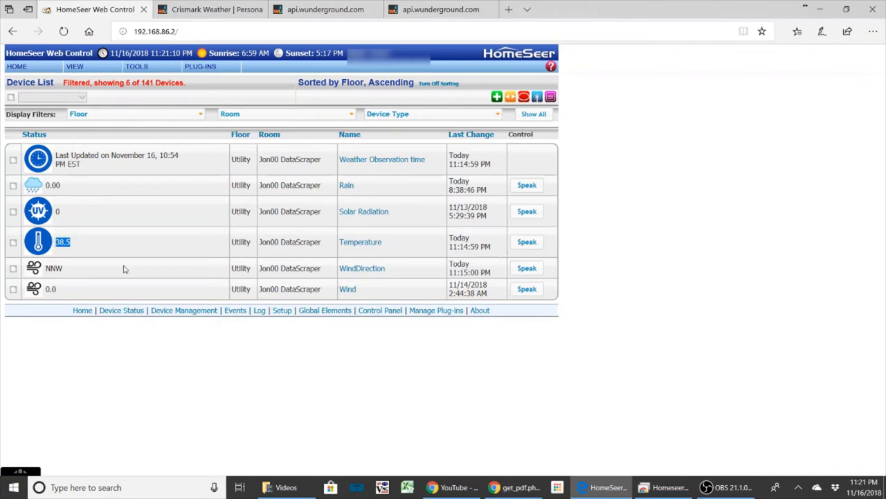
{"action": "mouse_move", "coordinate": [144, 251]}
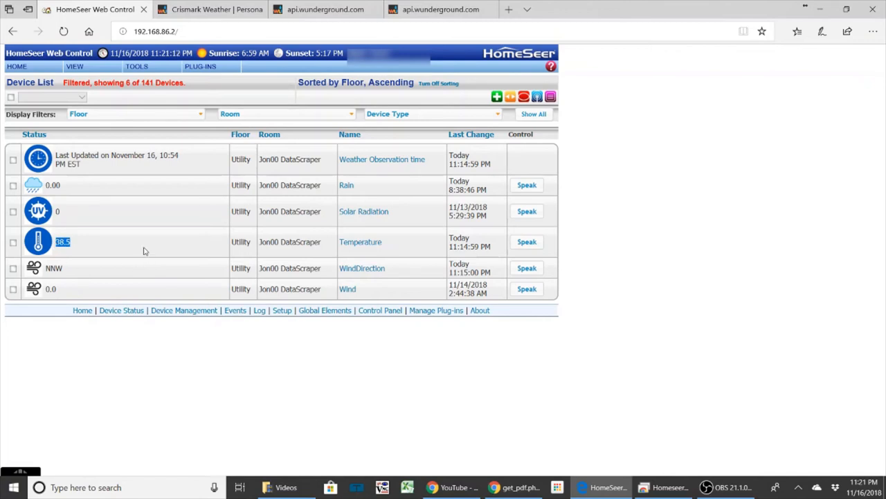
{"action": "mouse_move", "coordinate": [152, 248]}
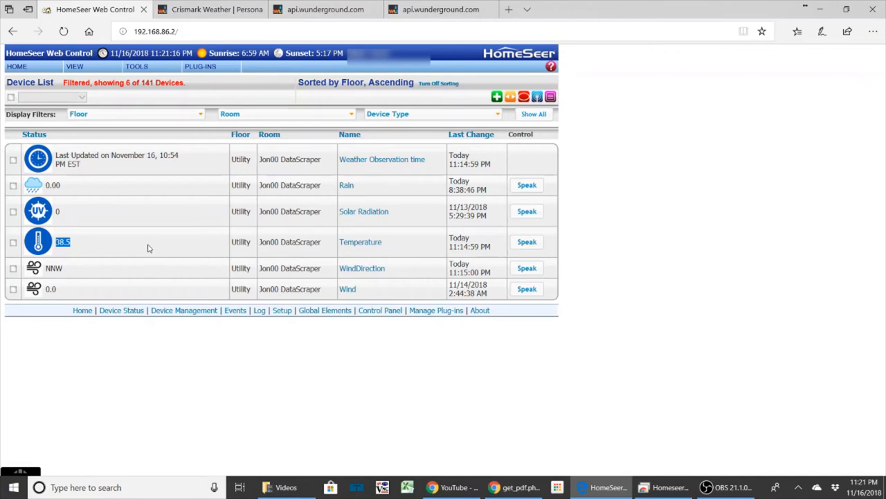
{"action": "mouse_move", "coordinate": [90, 246]}
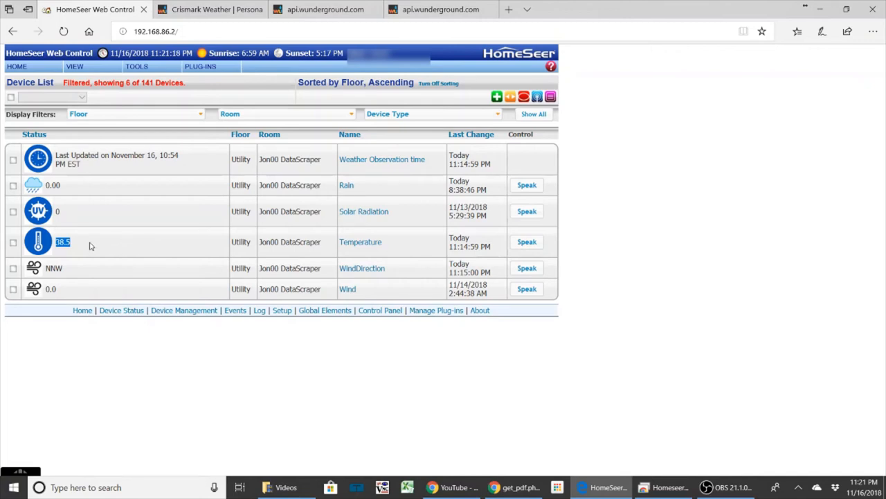
{"action": "mouse_move", "coordinate": [108, 245]}
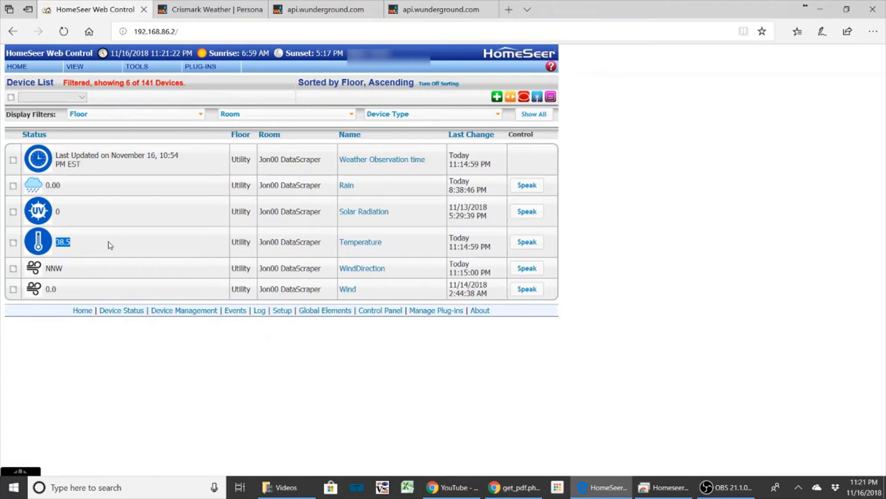
{"action": "mouse_move", "coordinate": [123, 246]}
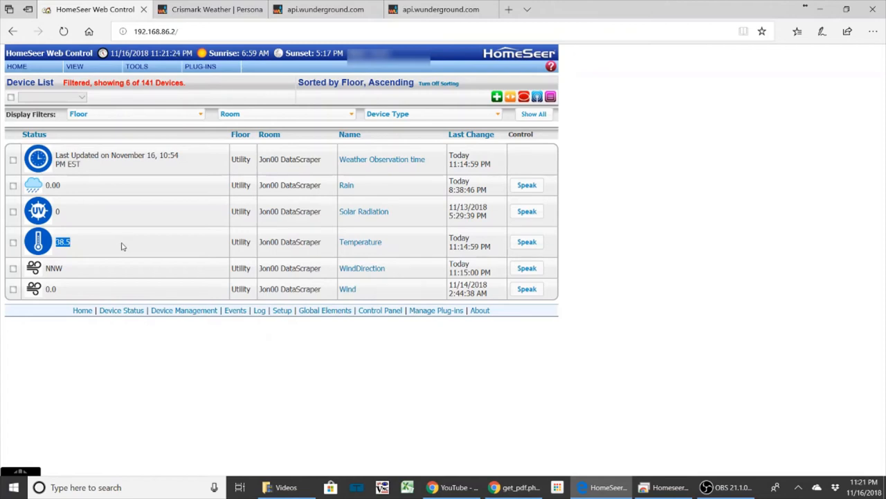
{"action": "mouse_move", "coordinate": [83, 250]}
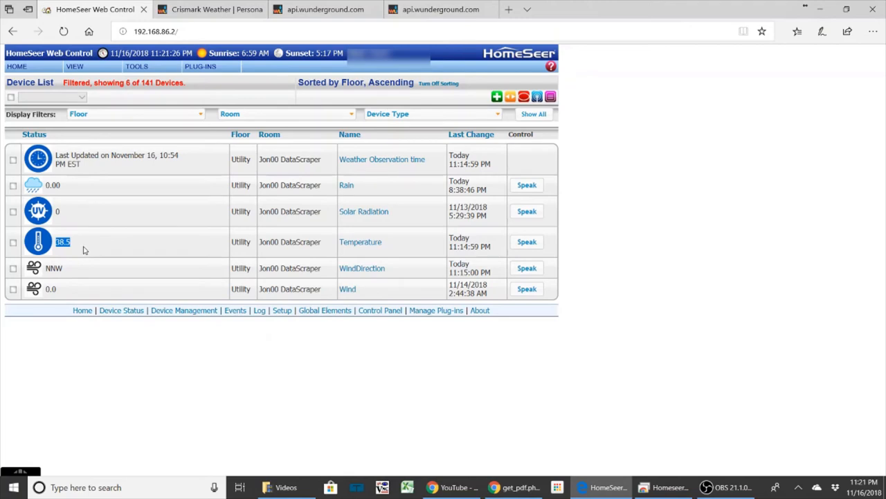
{"action": "mouse_move", "coordinate": [94, 250]}
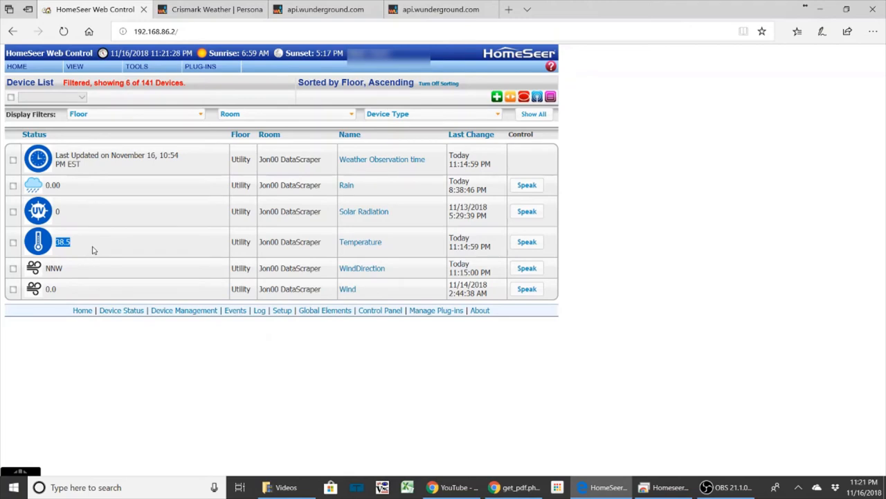
{"action": "mouse_move", "coordinate": [117, 247]}
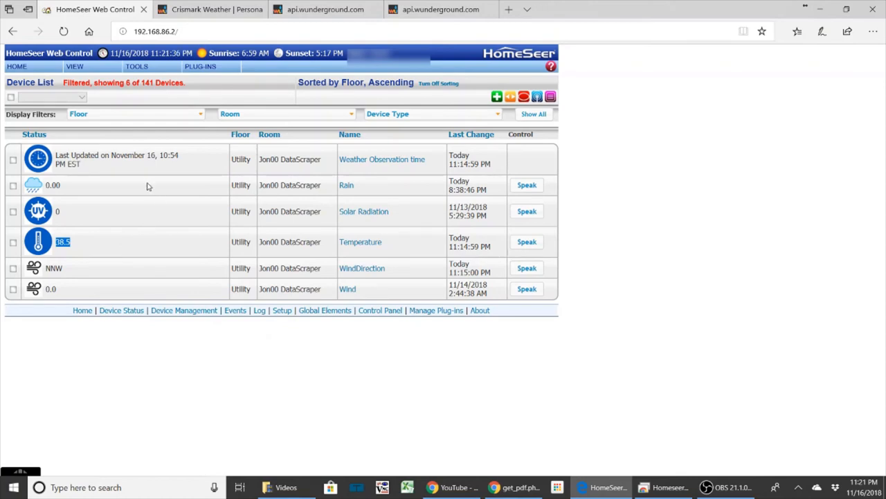
{"action": "mouse_move", "coordinate": [72, 189]}
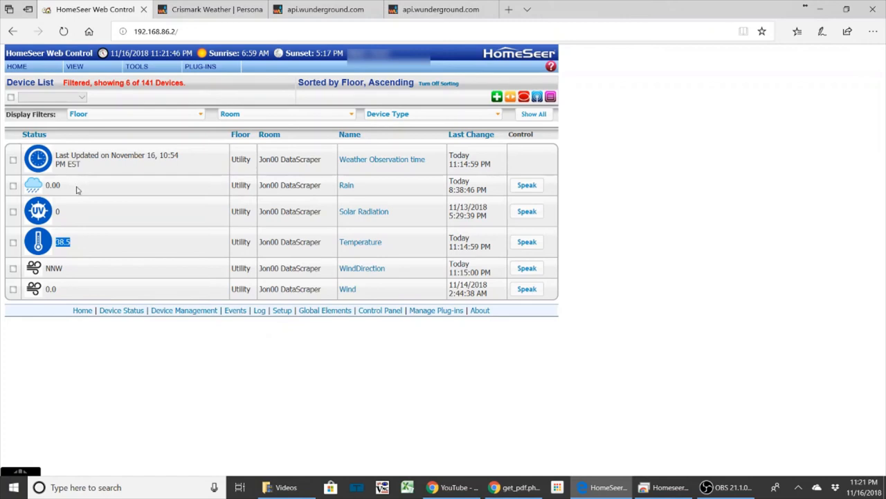
{"action": "mouse_move", "coordinate": [104, 217]}
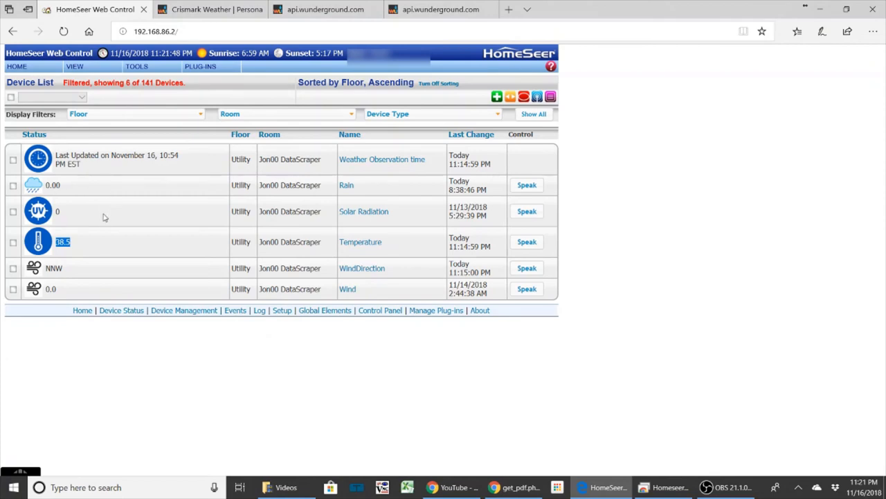
{"action": "mouse_move", "coordinate": [138, 230]}
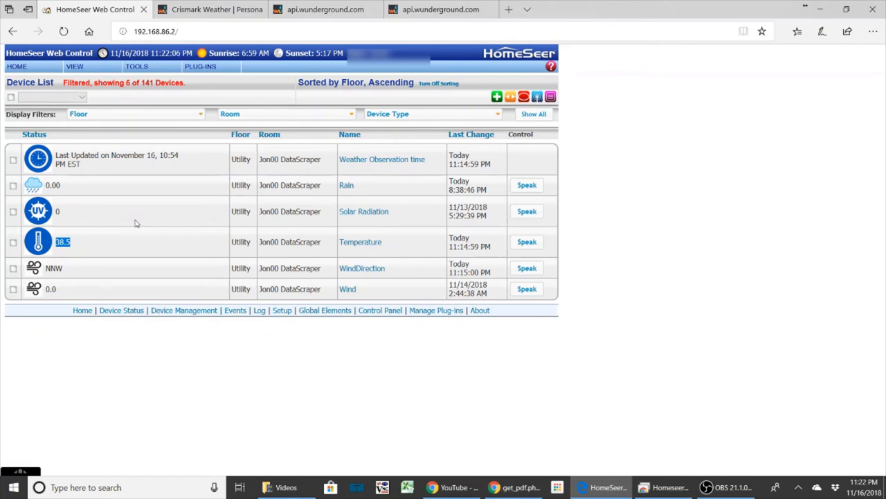
{"action": "mouse_move", "coordinate": [159, 220]}
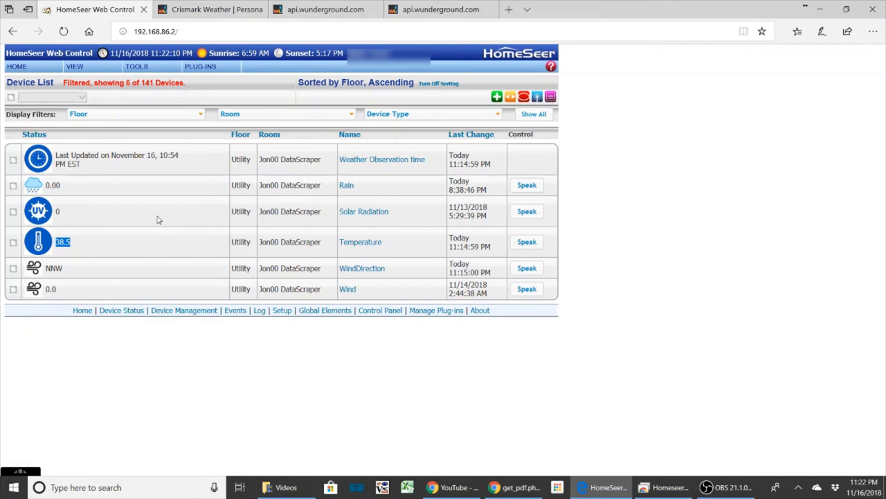
{"action": "mouse_move", "coordinate": [174, 302]}
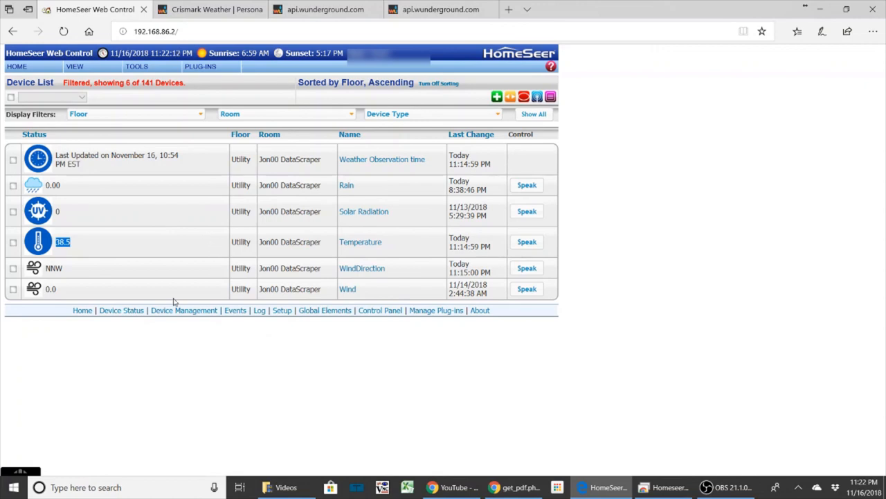
{"action": "mouse_move", "coordinate": [195, 226]}
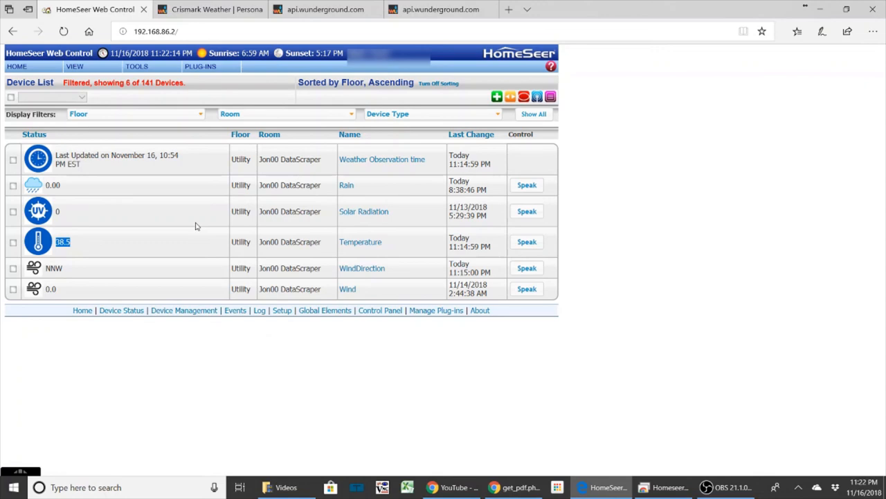
{"action": "mouse_move", "coordinate": [233, 204]}
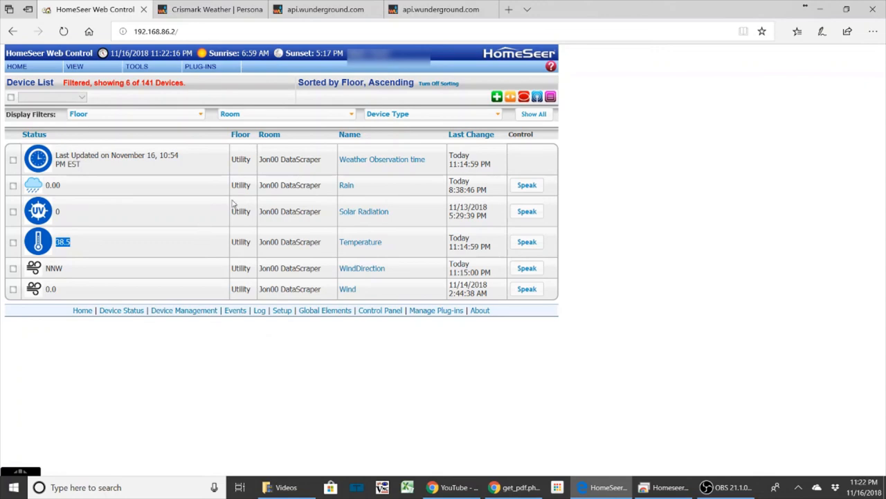
{"action": "mouse_move", "coordinate": [329, 359]}
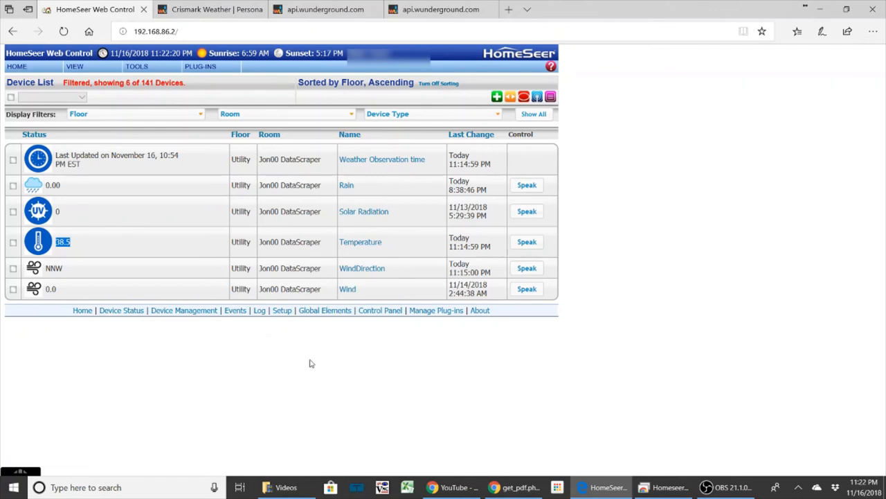
{"action": "mouse_move", "coordinate": [694, 448]}
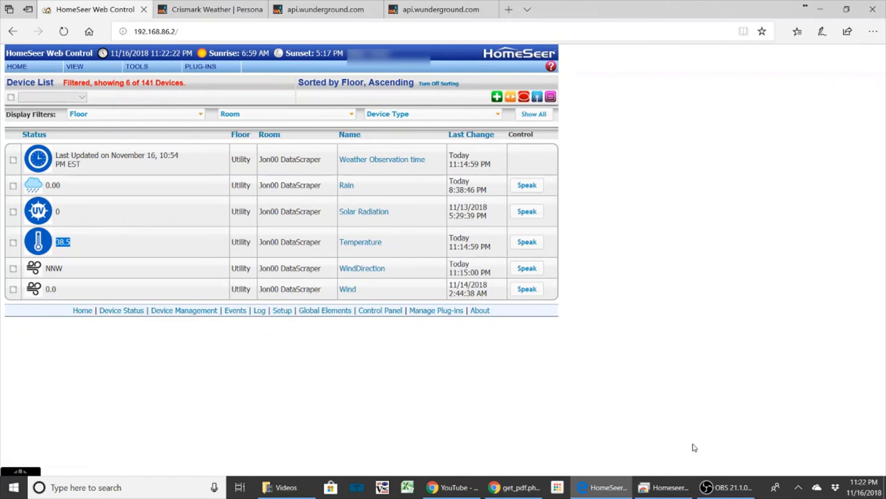